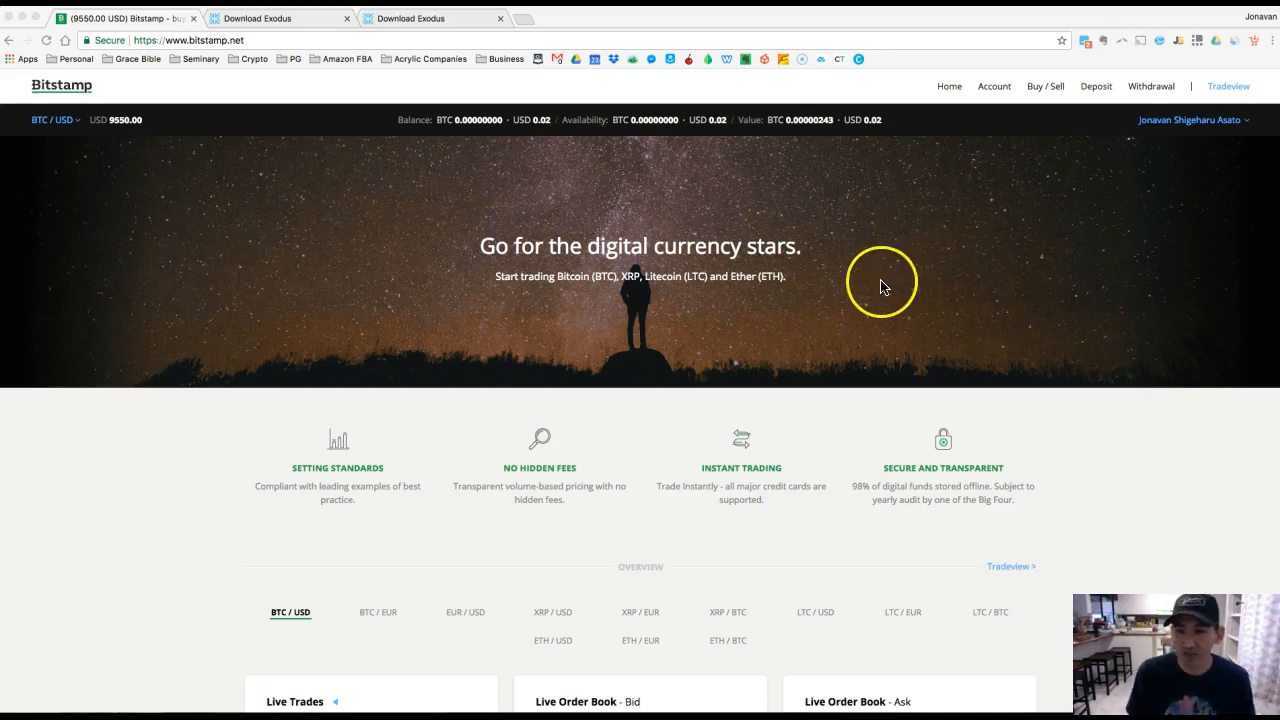
mouse_move(1176, 150)
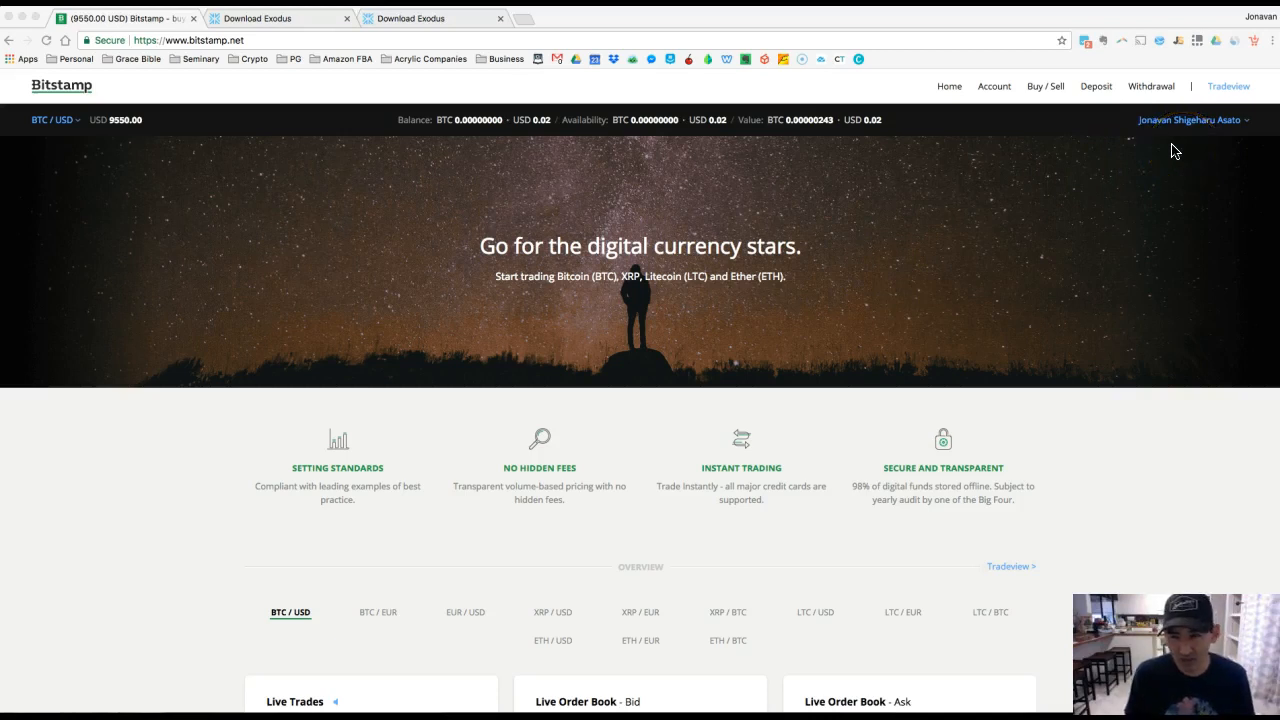
mouse_move(1024, 140)
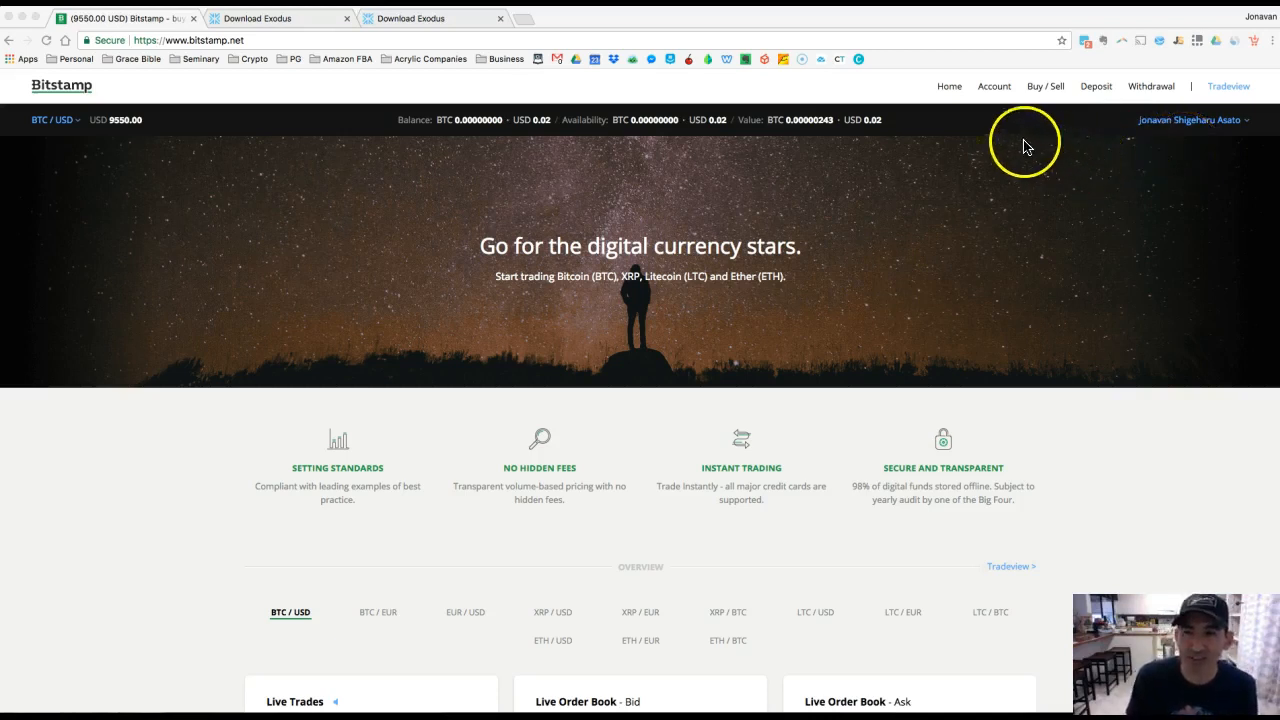
mouse_move(988, 190)
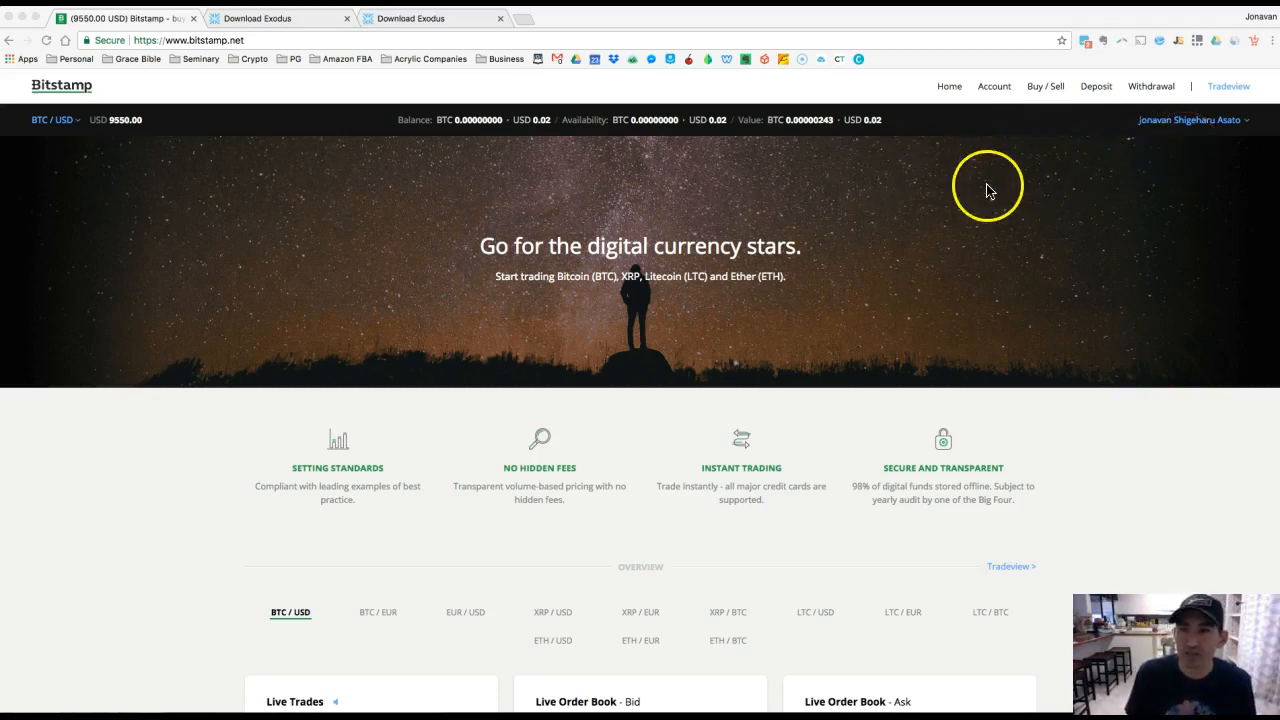
mouse_move(692, 312)
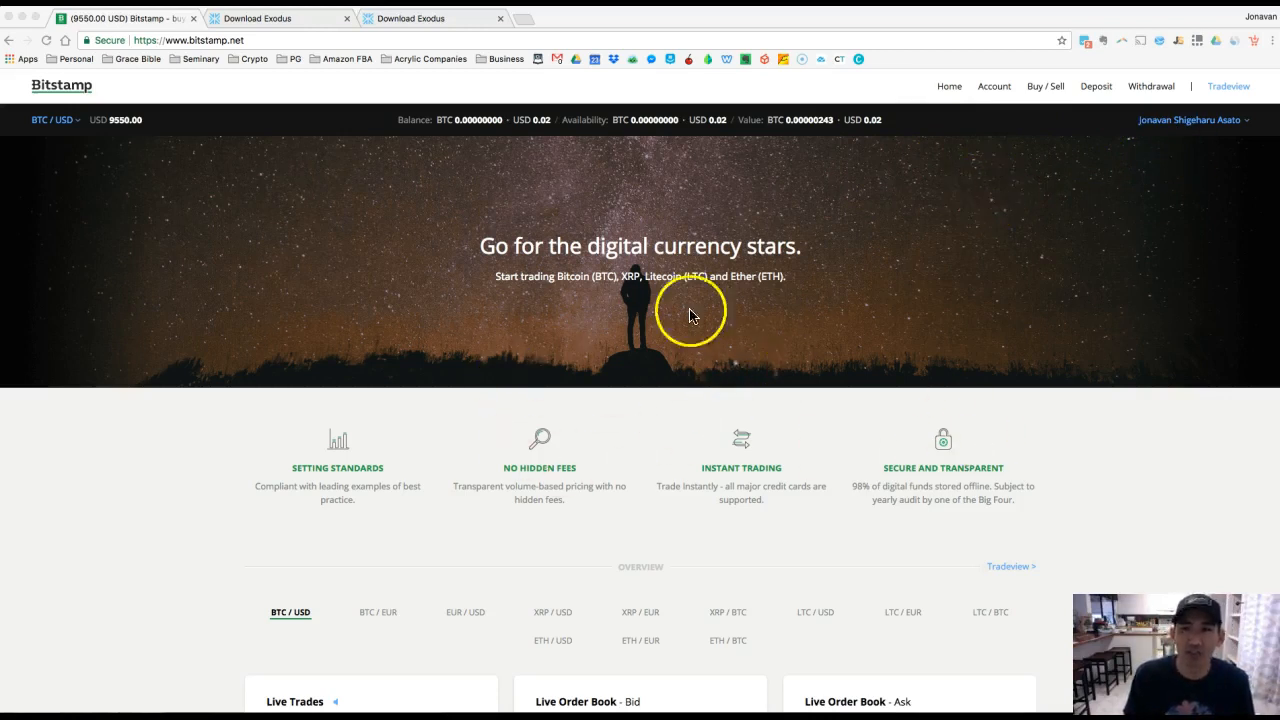
mouse_move(820, 280)
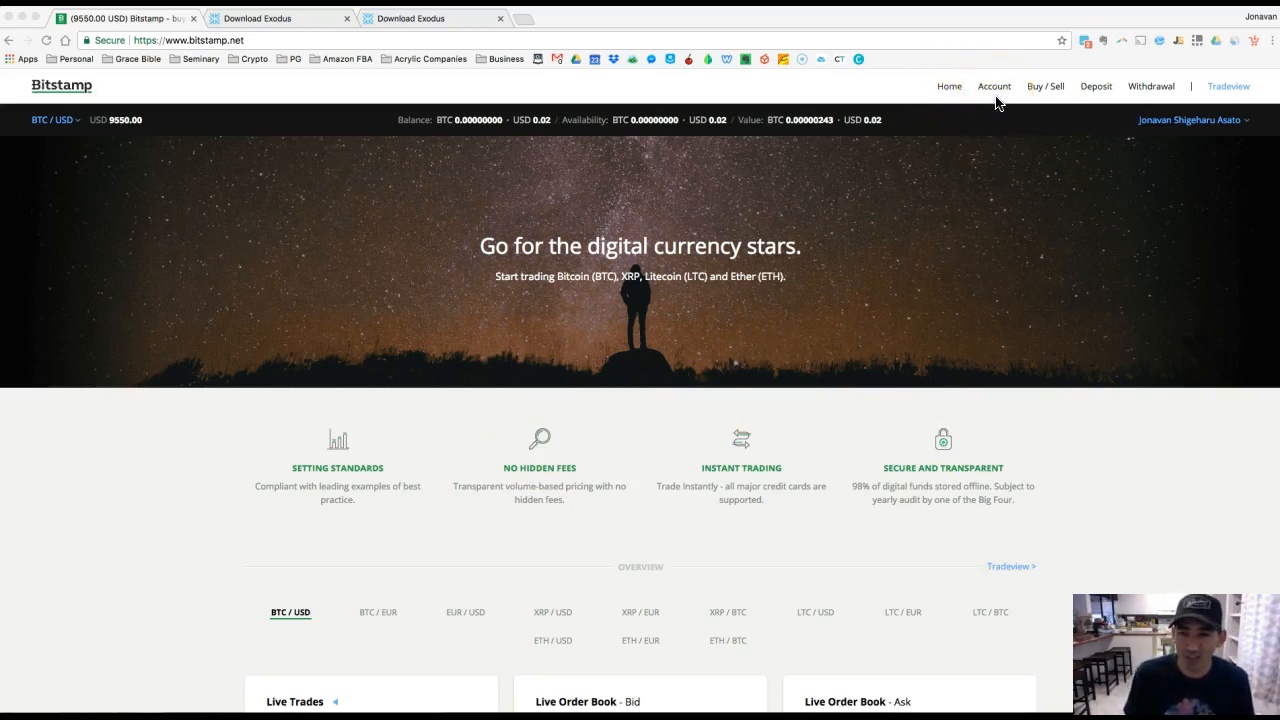
Show the Bitstamp account overview with balances and total account value
left_click(994, 86)
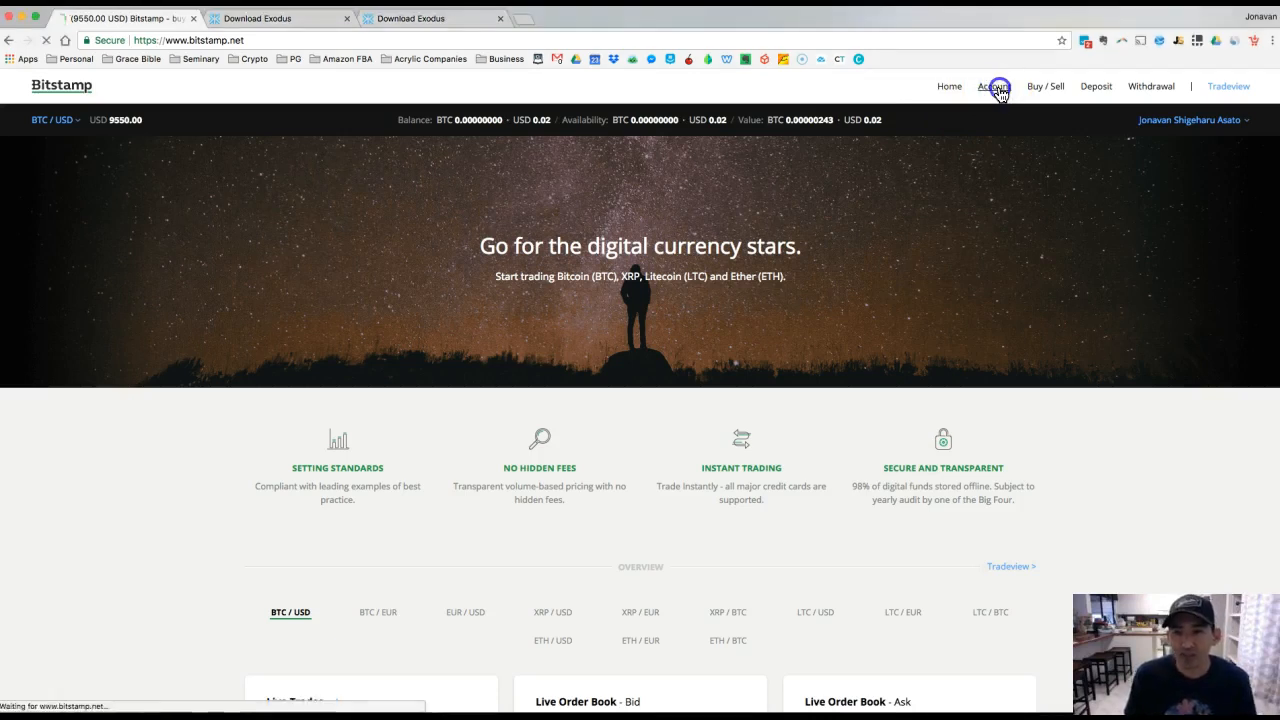
left_click(992, 86)
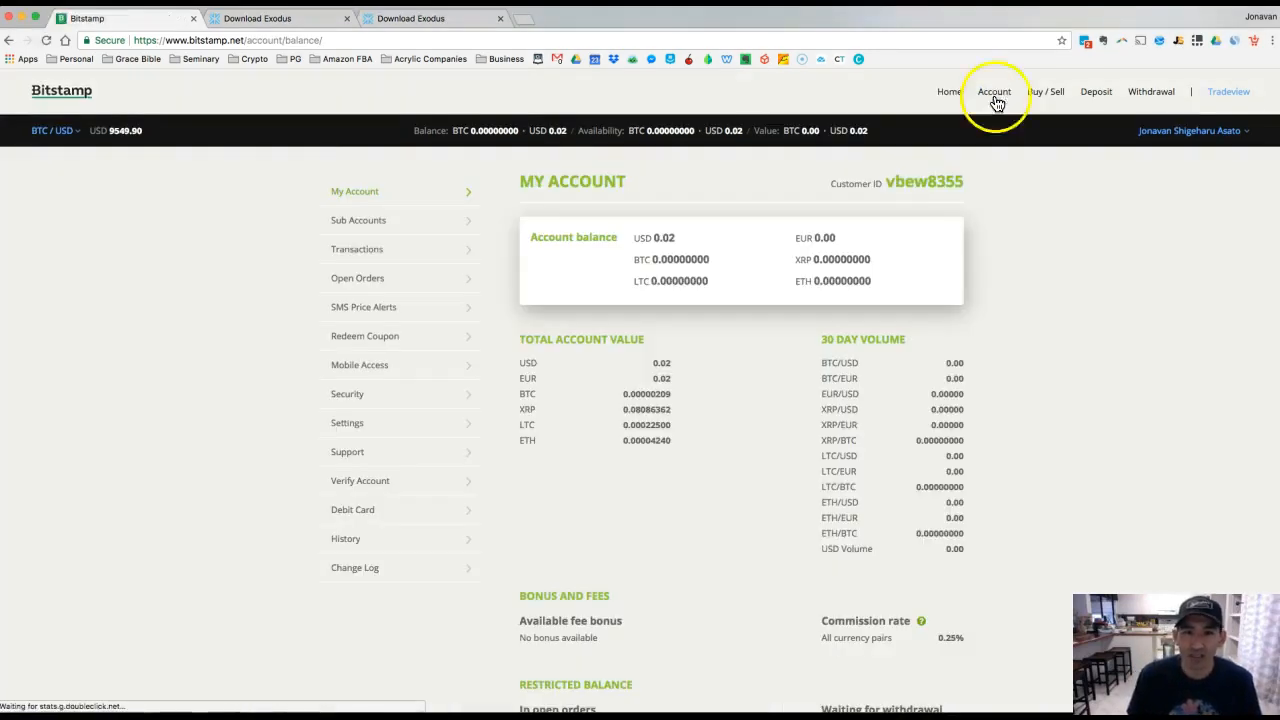
mouse_move(480, 296)
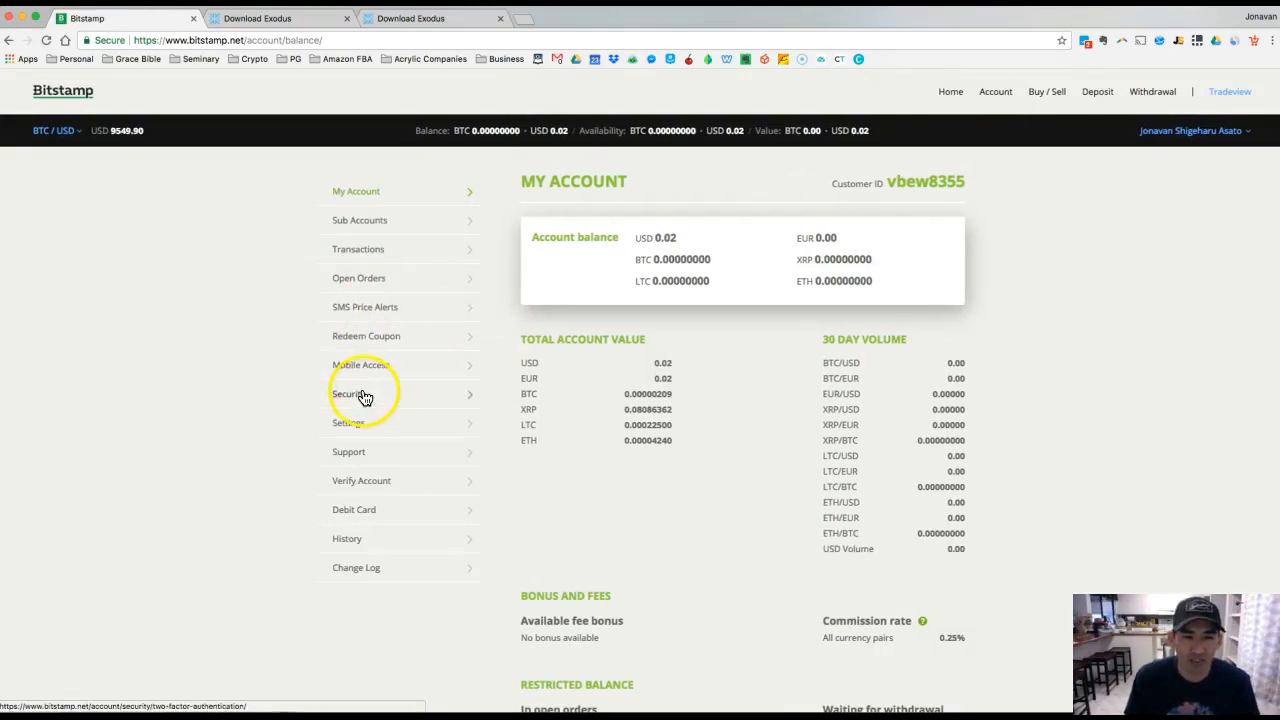
Show the Security page confirming two-factor authentication is enabled
left_click(348, 392)
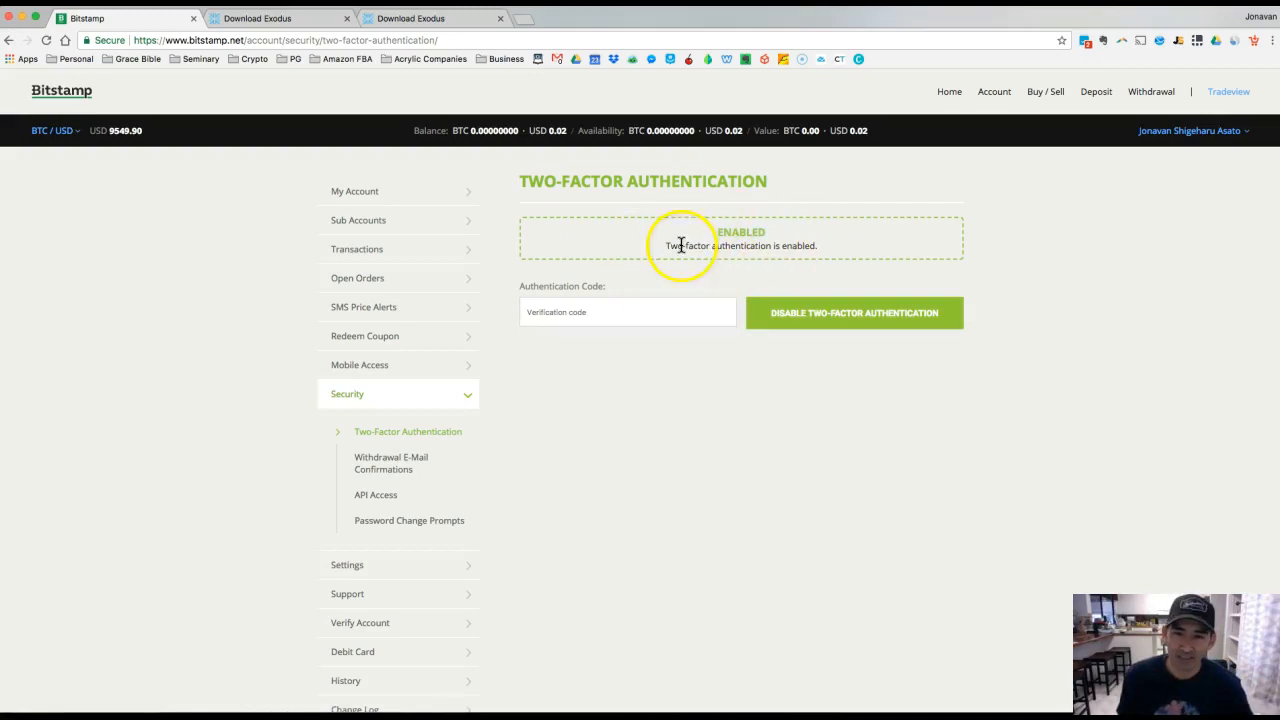
mouse_move(636, 292)
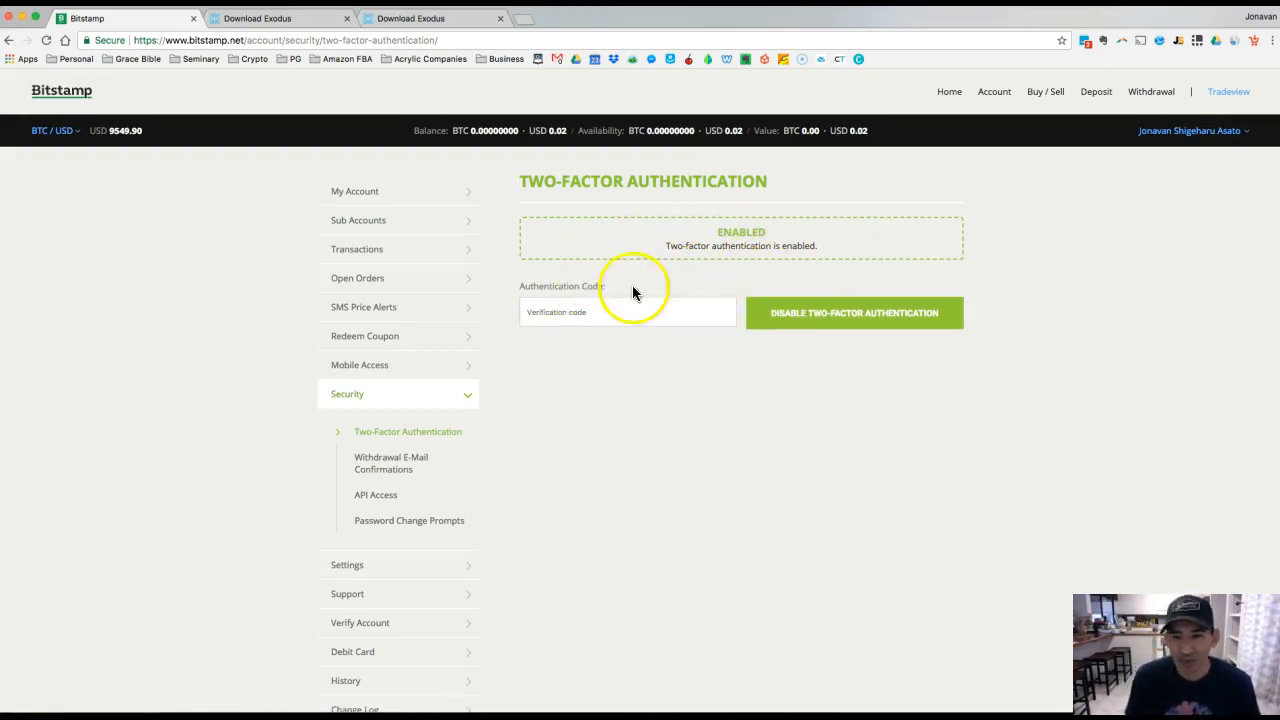
mouse_move(622, 396)
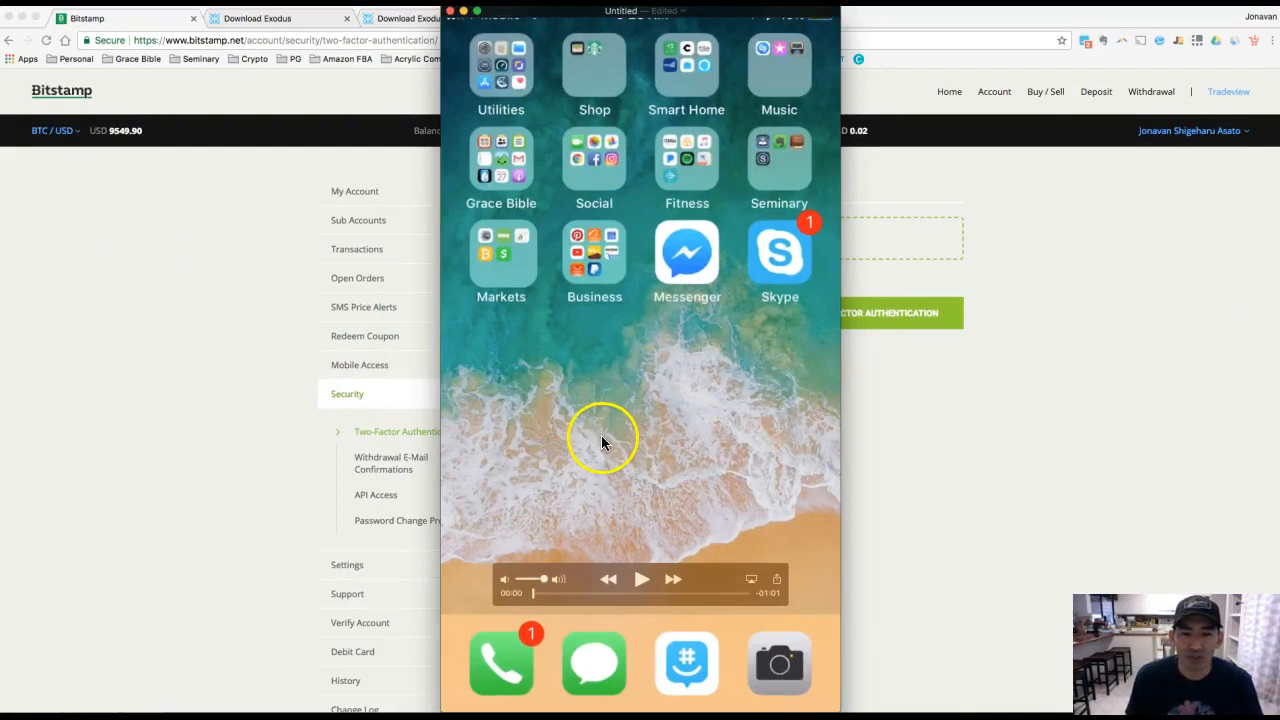
Search the App Store for 'authenticator app' and locate Google Authenticator in the results
left_click(640, 580)
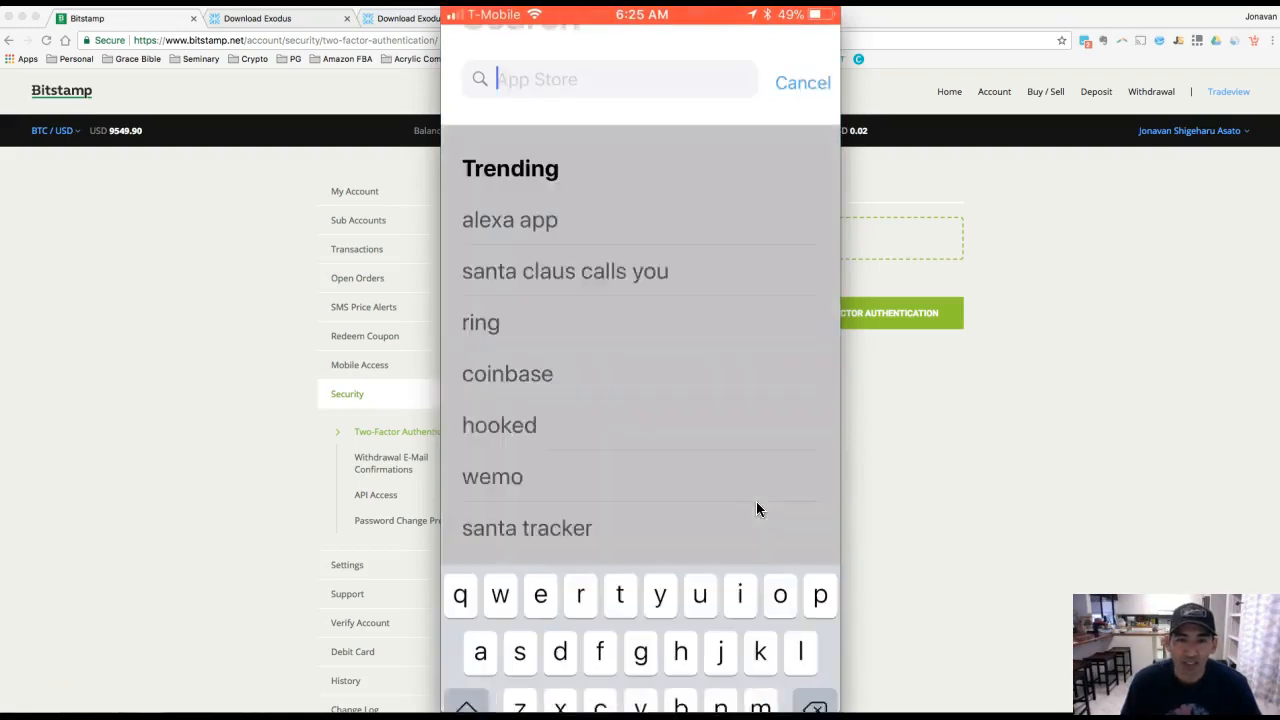
type("aut")
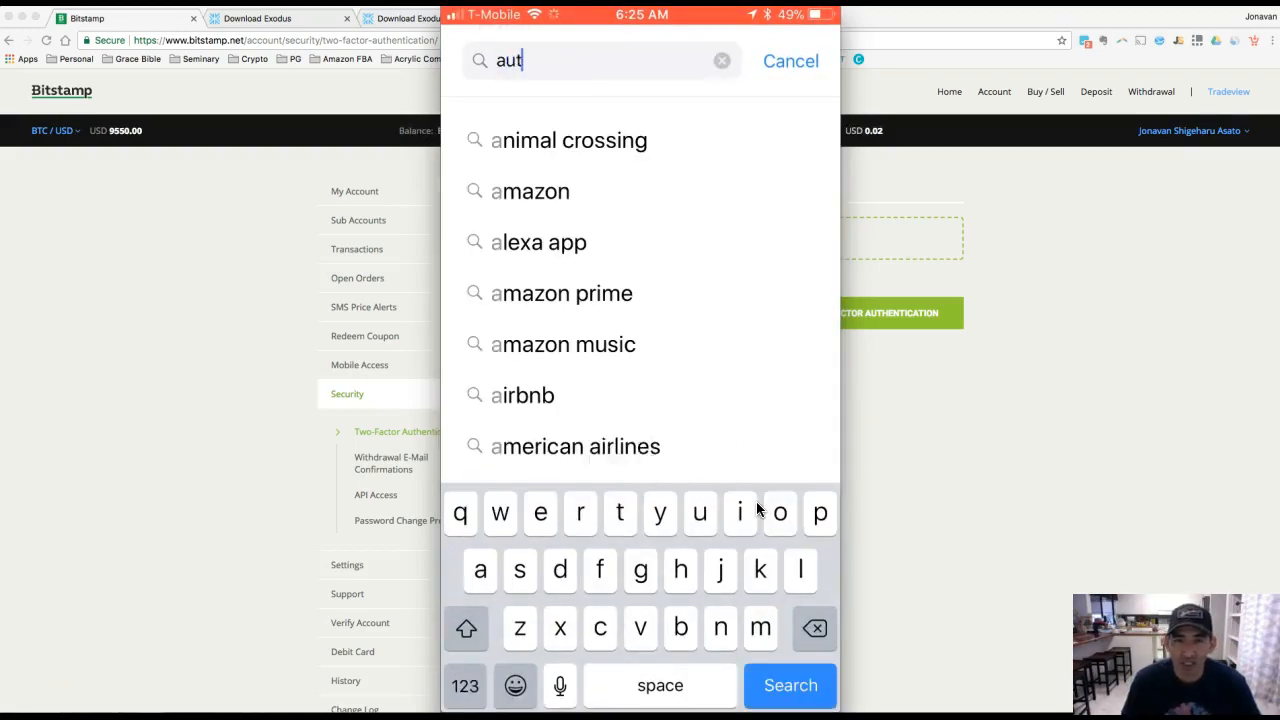
type("authenticator app")
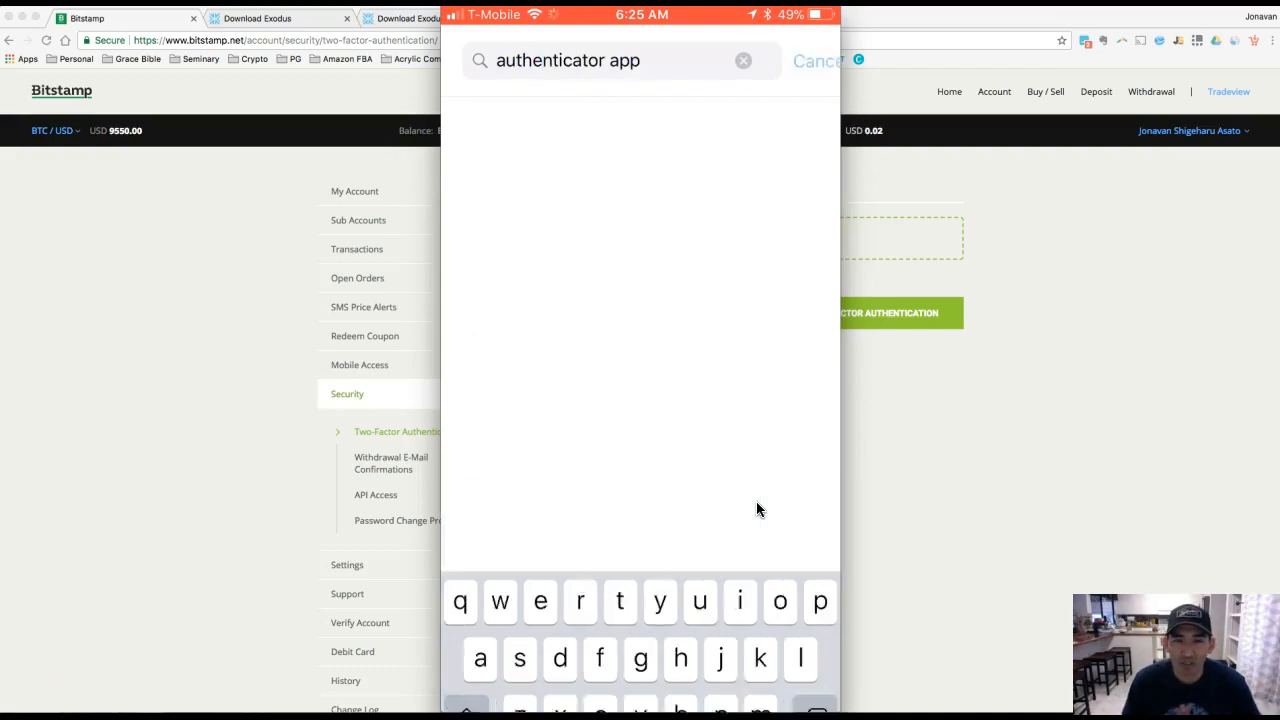
key("Enter")
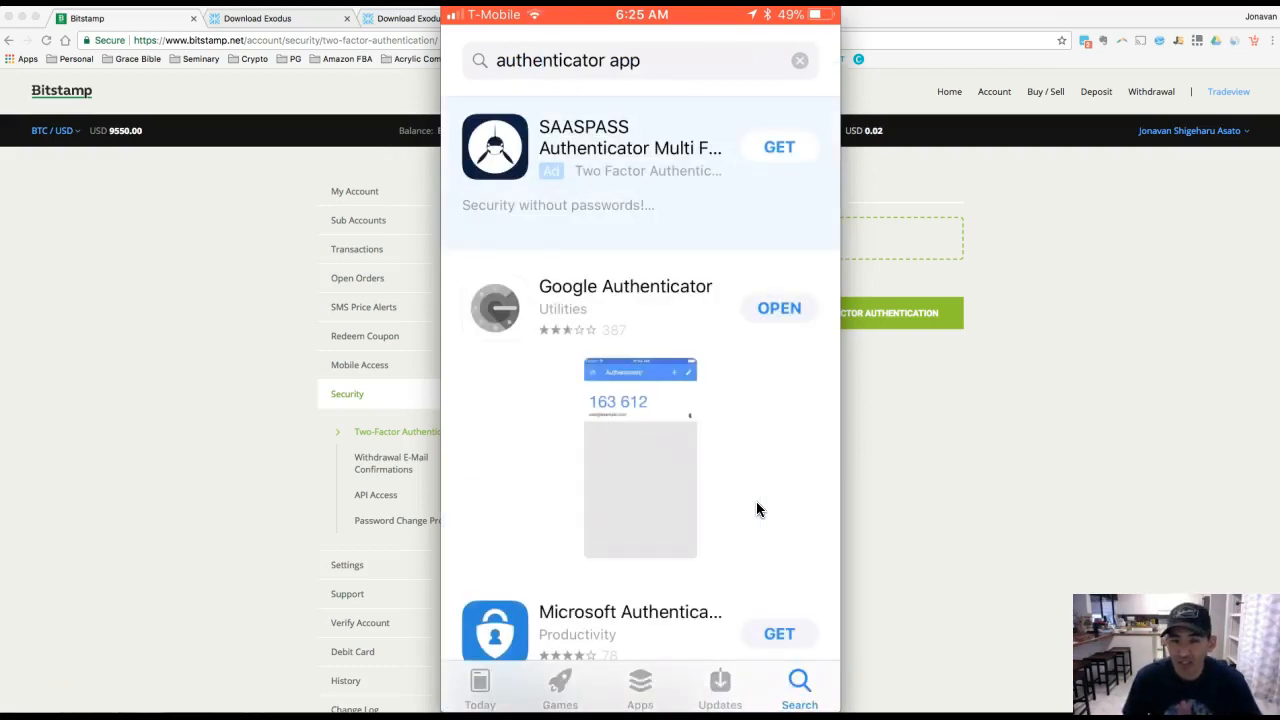
scroll("down", 3)
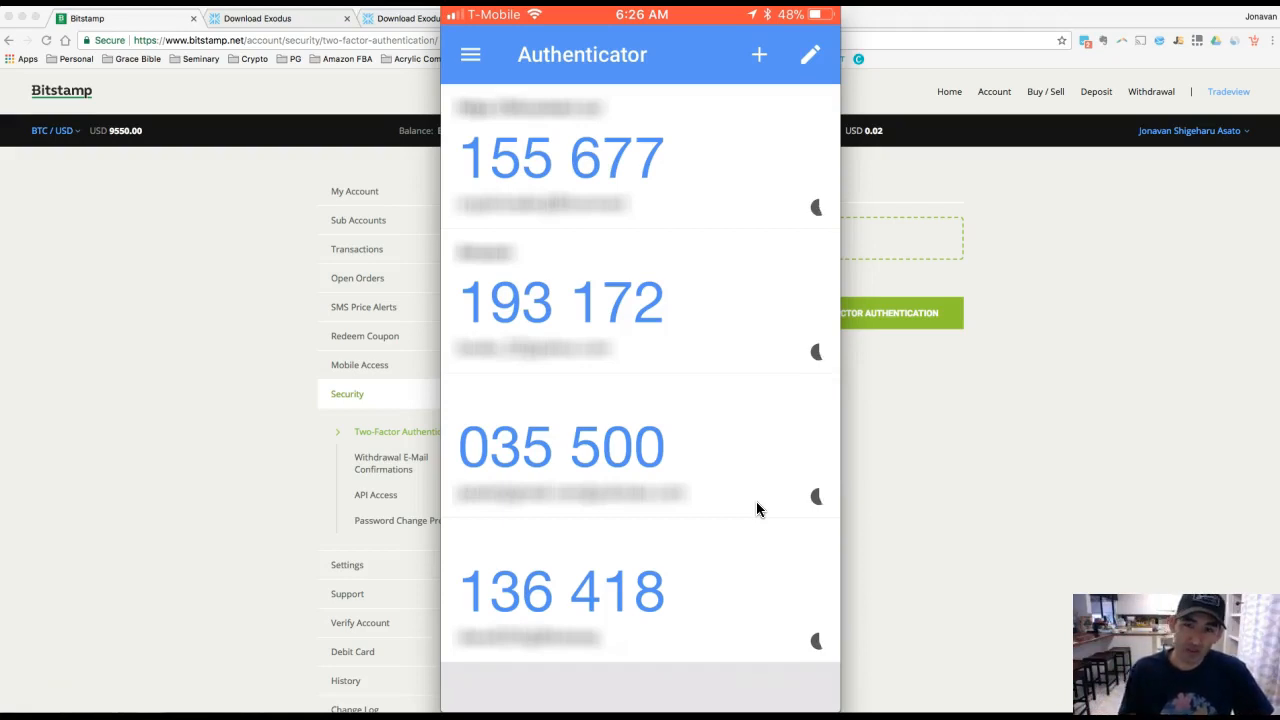
Add a new Google Authenticator account via the Scan barcode option
left_click(758, 54)
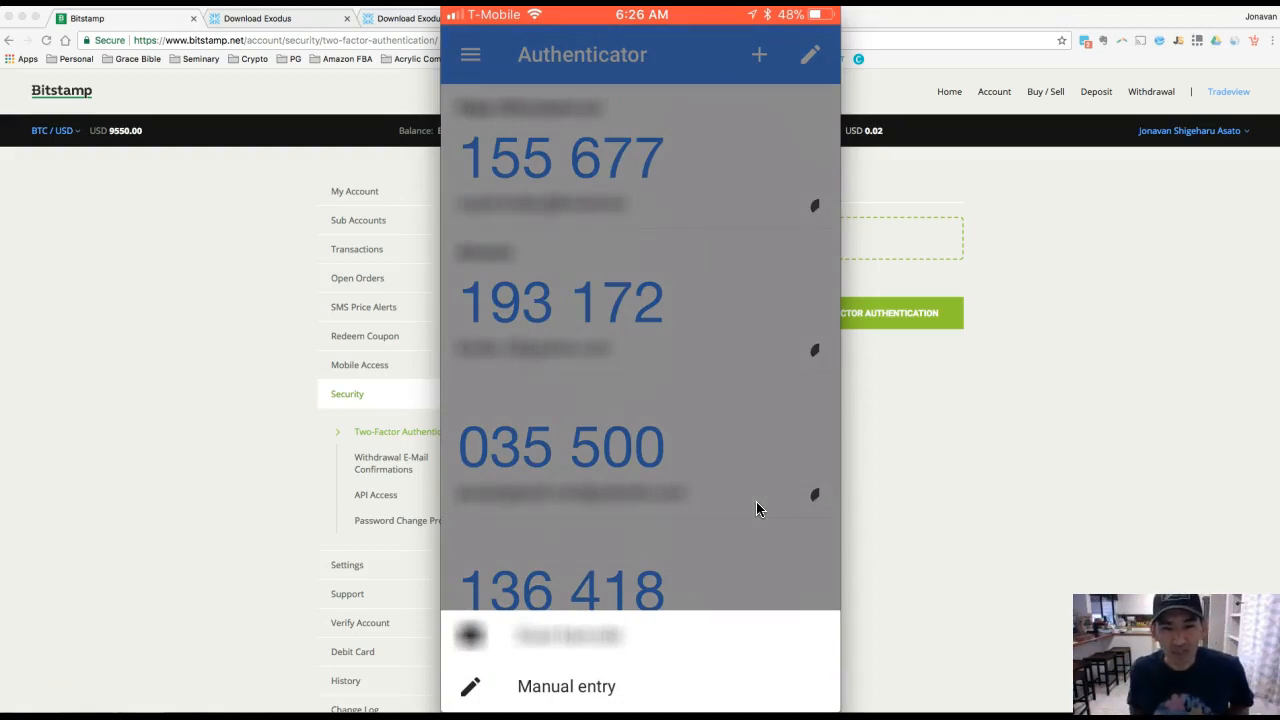
left_click(760, 56)
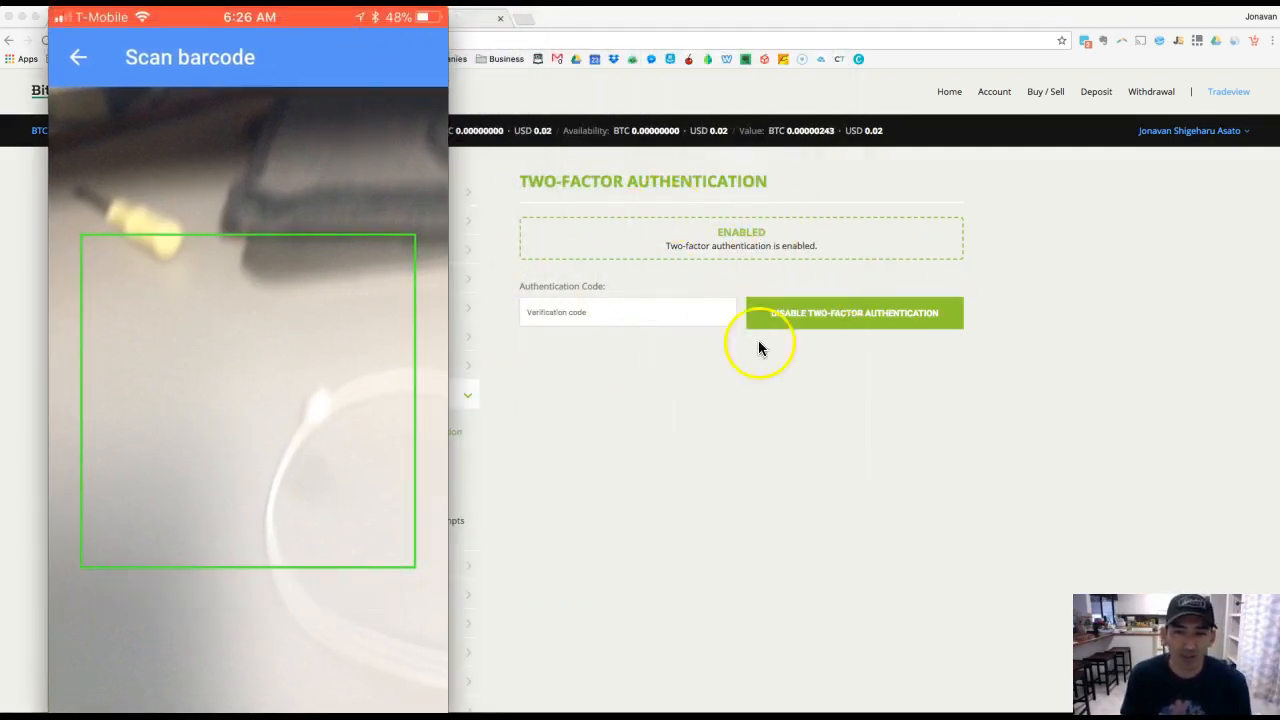
mouse_move(770, 184)
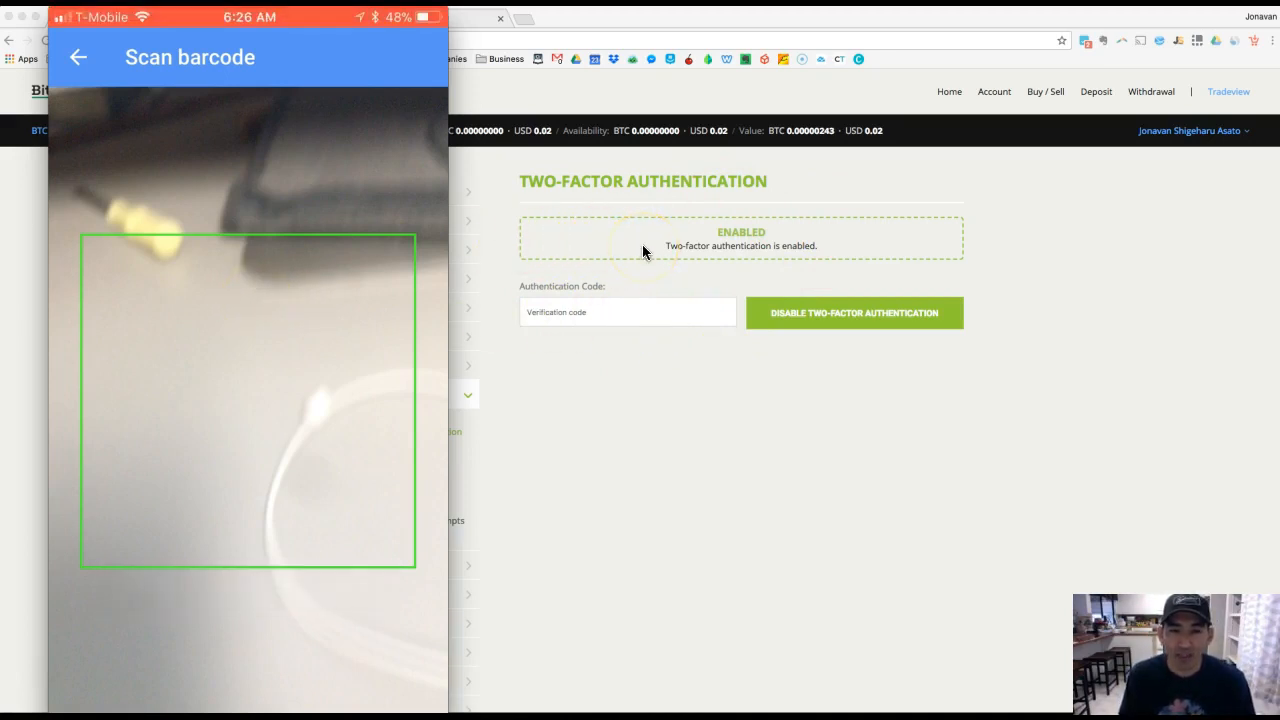
mouse_move(720, 250)
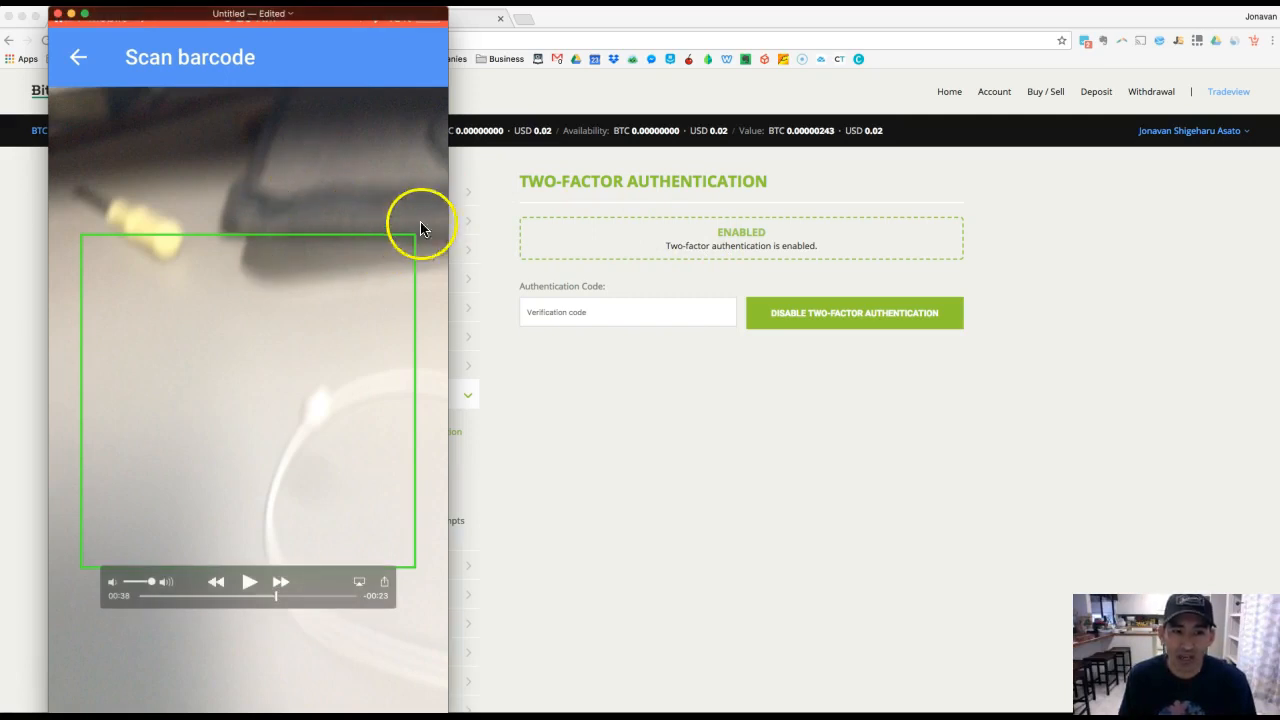
mouse_move(284, 330)
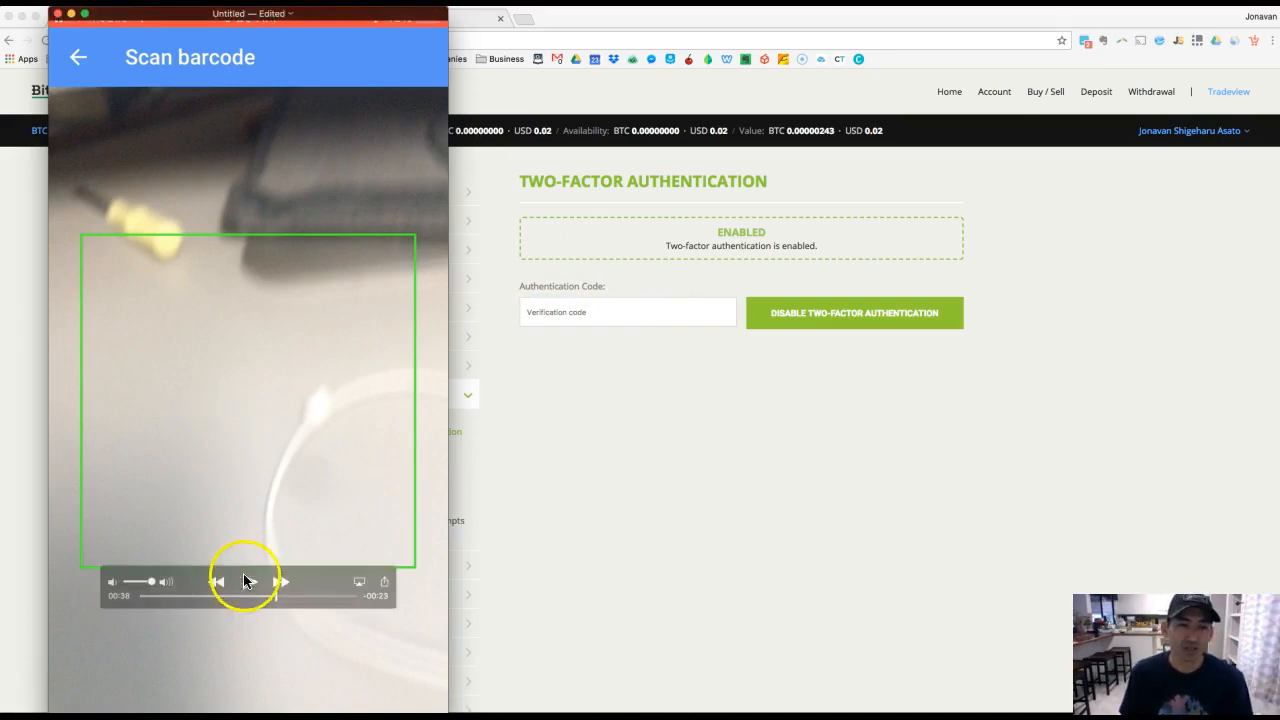
Close the QuickTime iPhone mirror, leaving the Bitstamp two-factor page visible
left_click(248, 582)
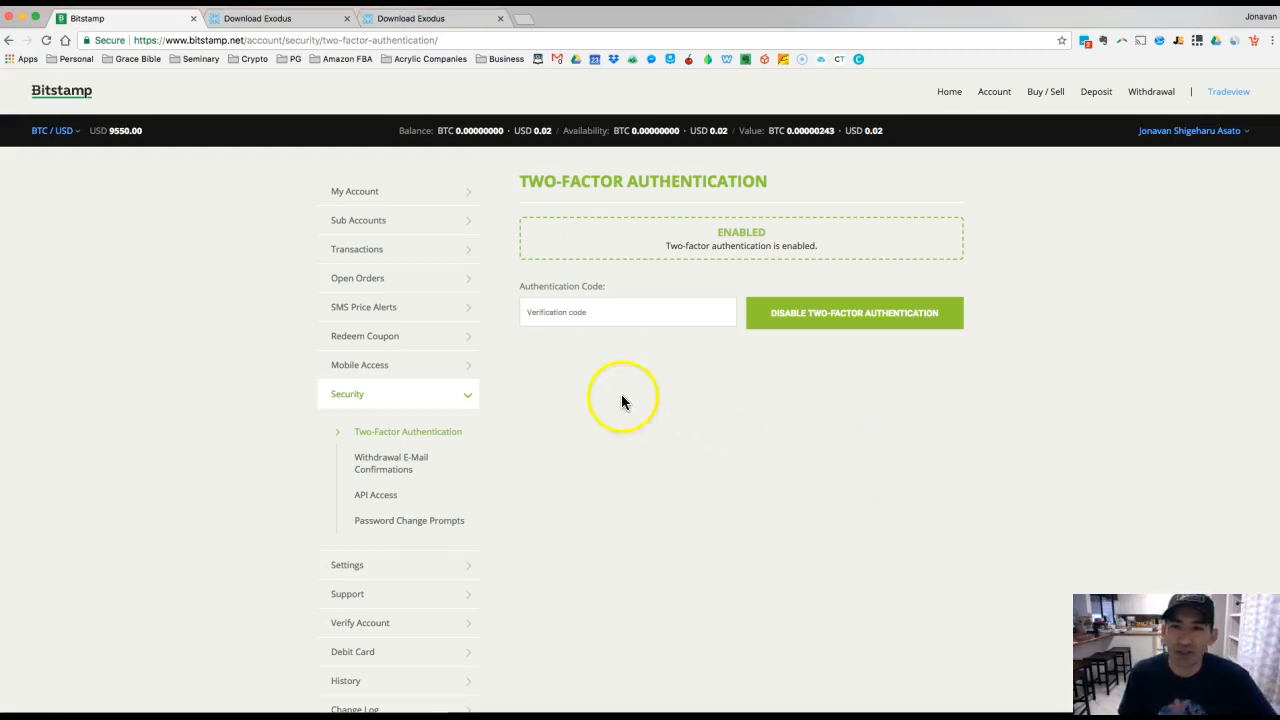
mouse_move(896, 380)
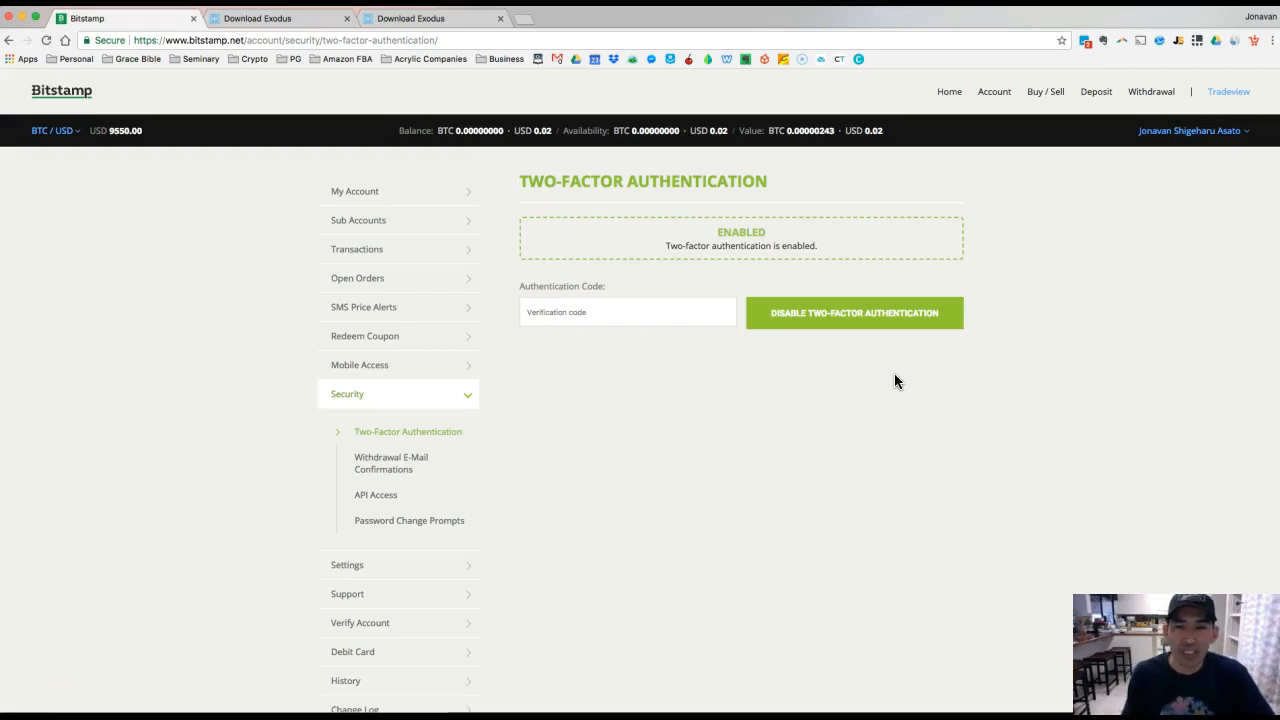
mouse_move(1130, 316)
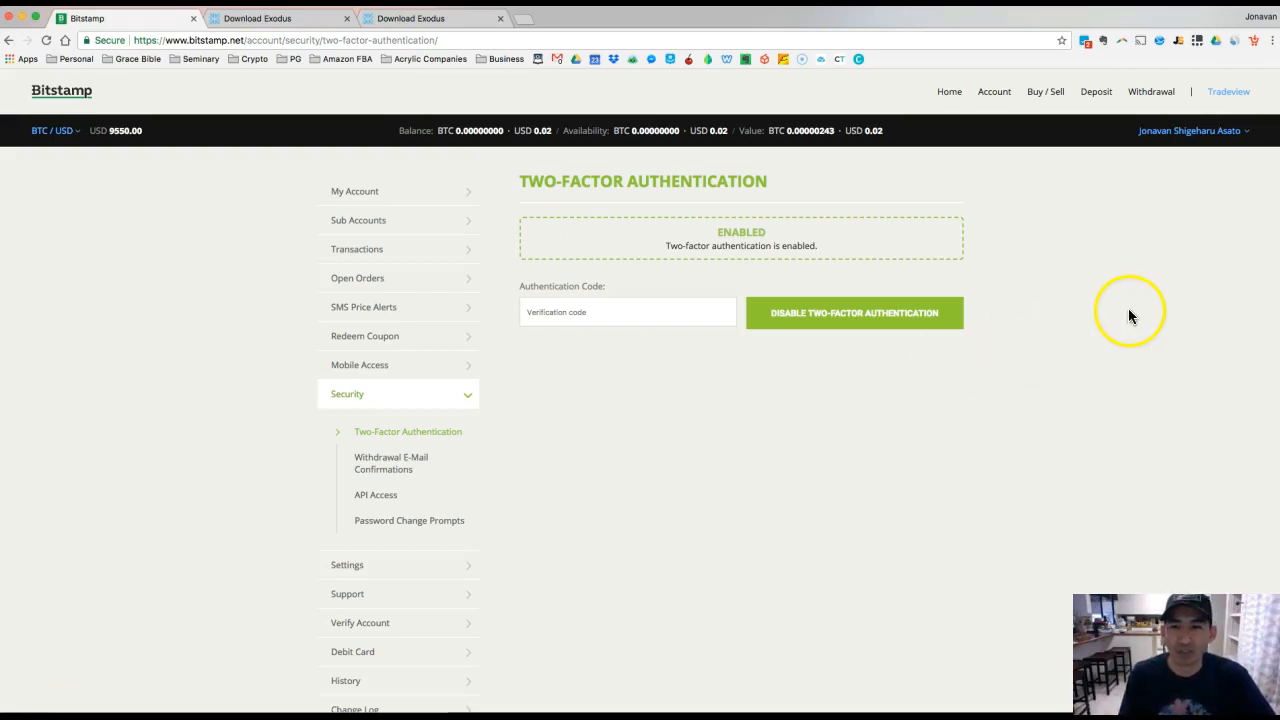
mouse_move(1100, 230)
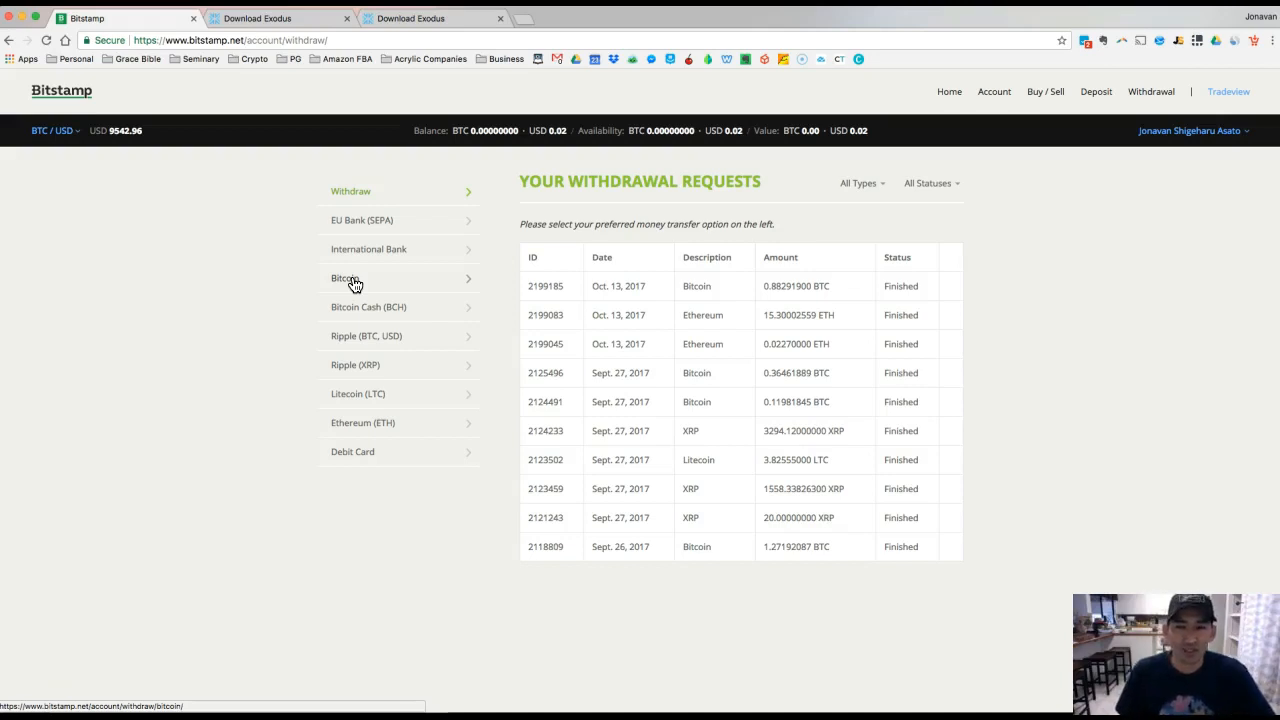
Start a Bitcoin withdrawal at the destination address field, then switch to the Exodus download page
left_click(344, 278)
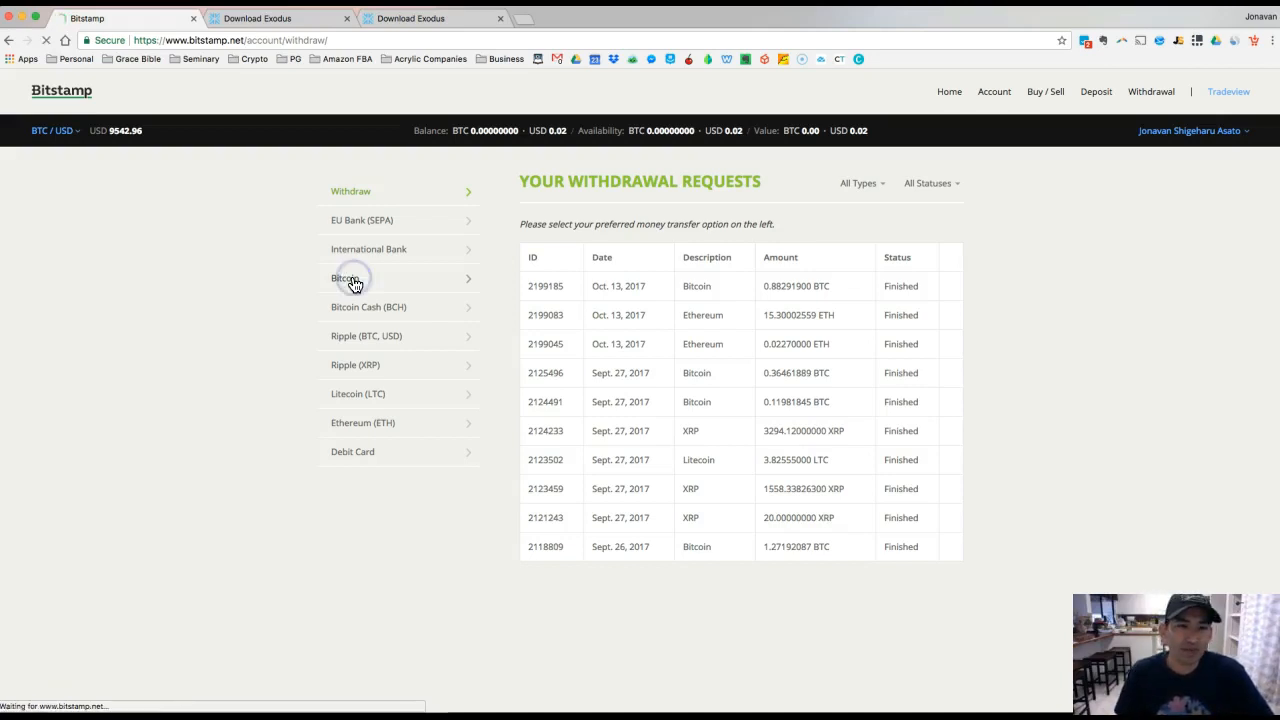
left_click(344, 278)
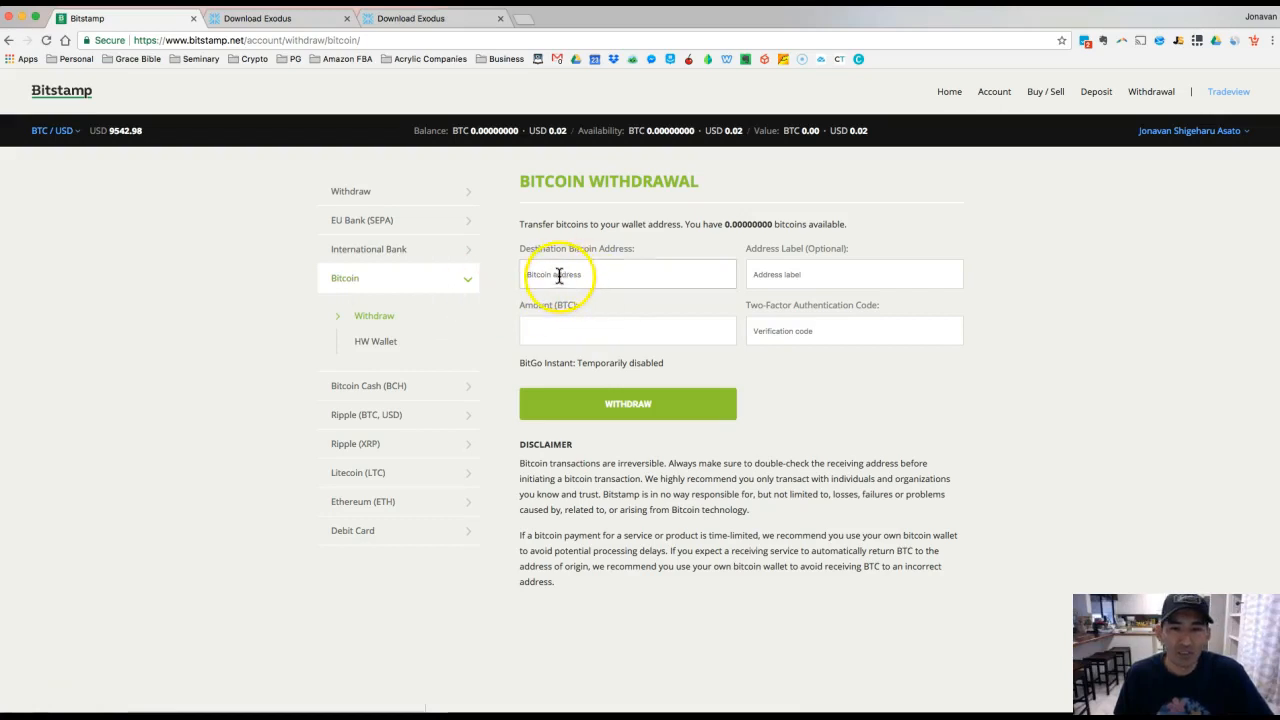
left_click(628, 274)
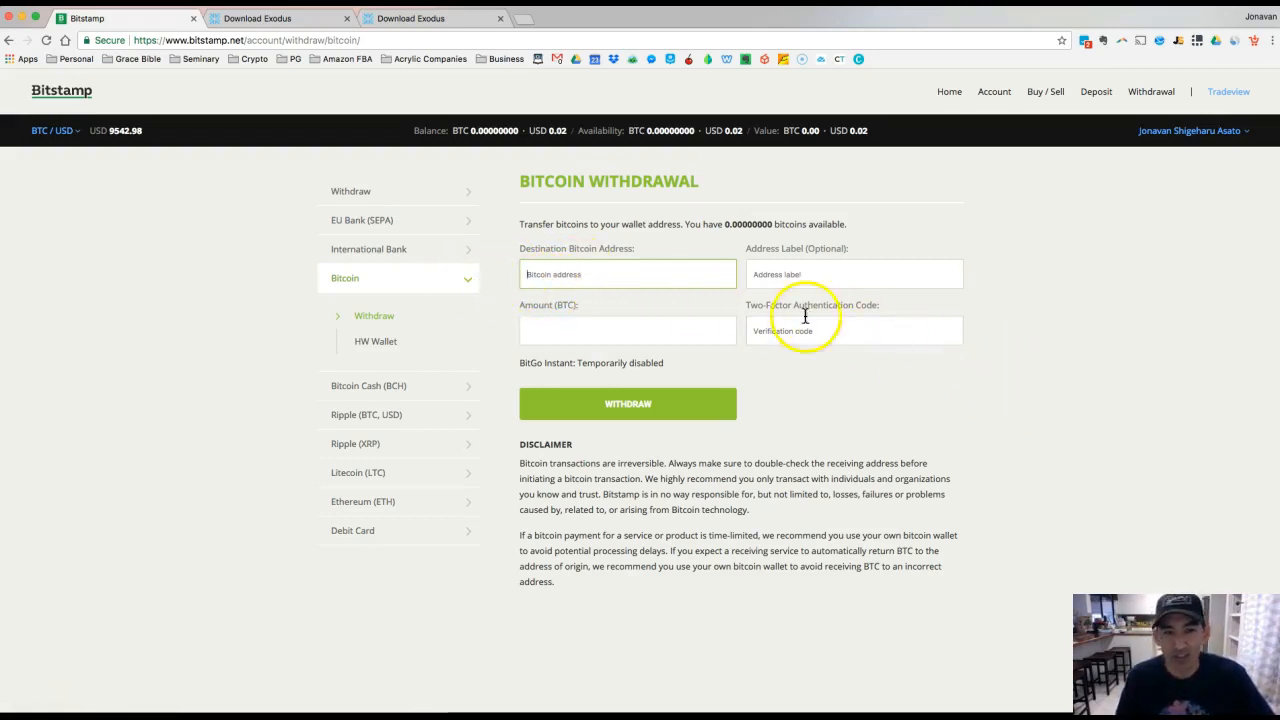
mouse_move(996, 412)
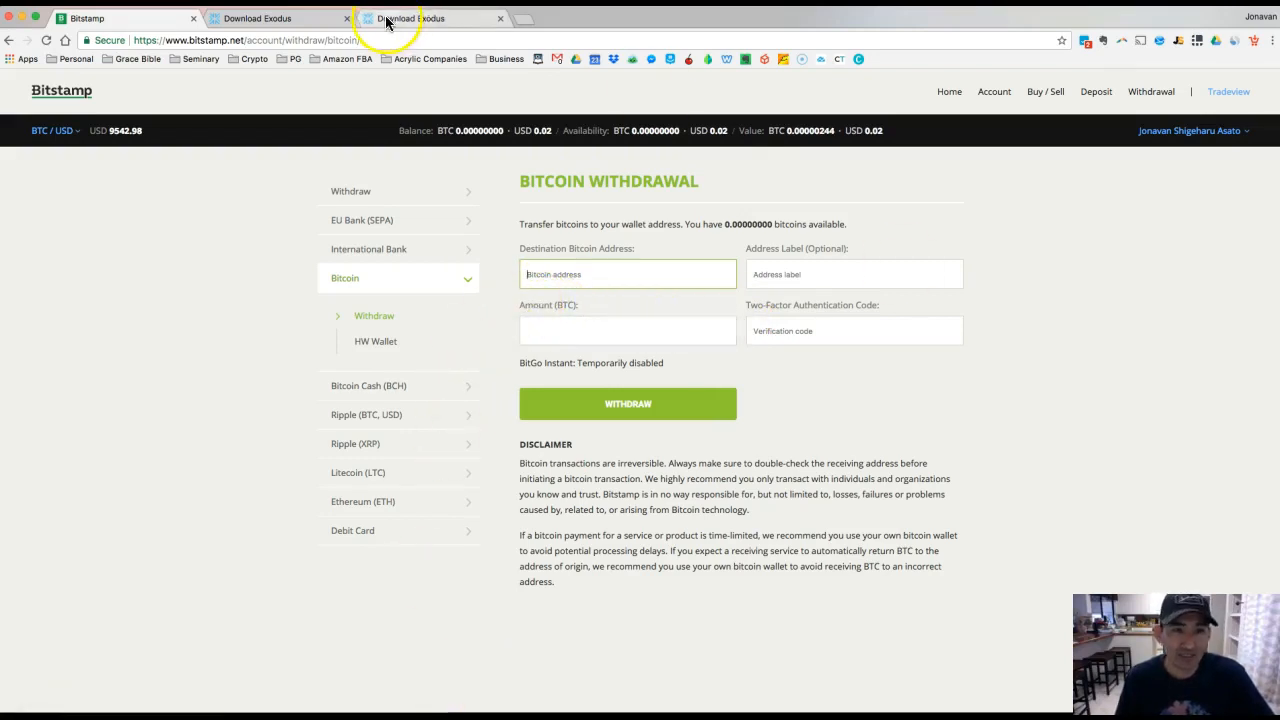
left_click(410, 18)
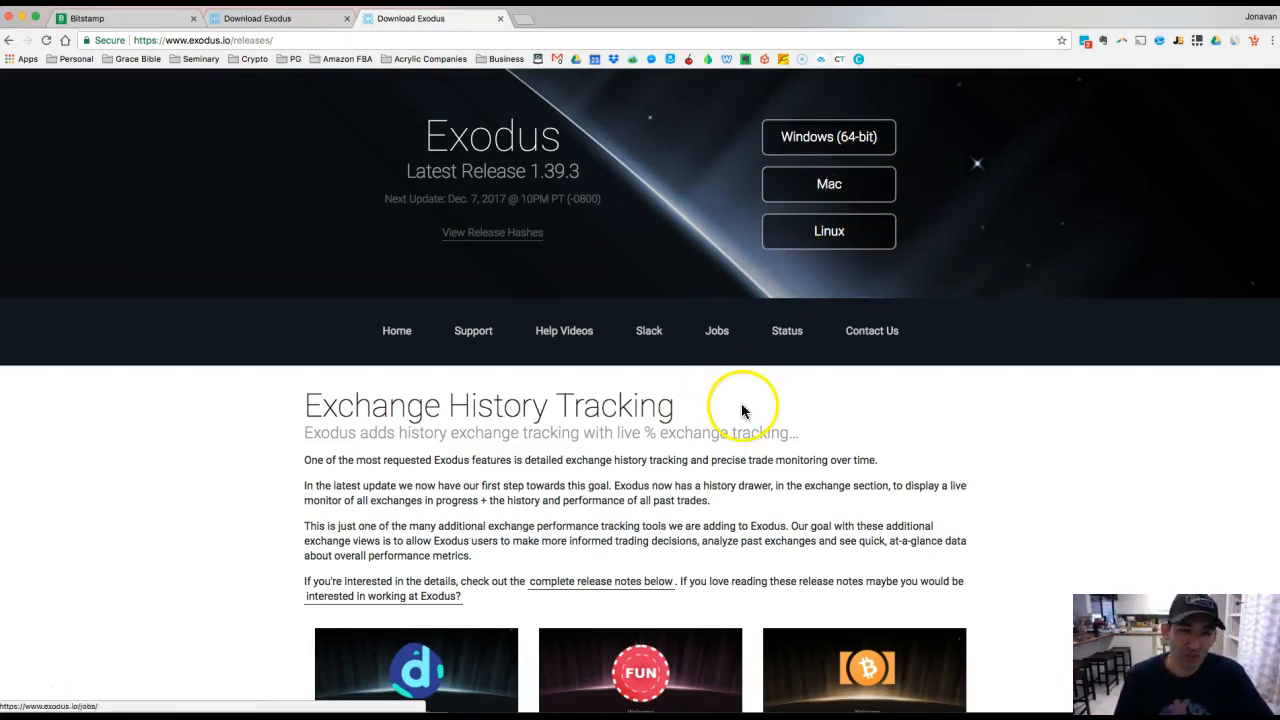
mouse_move(788, 522)
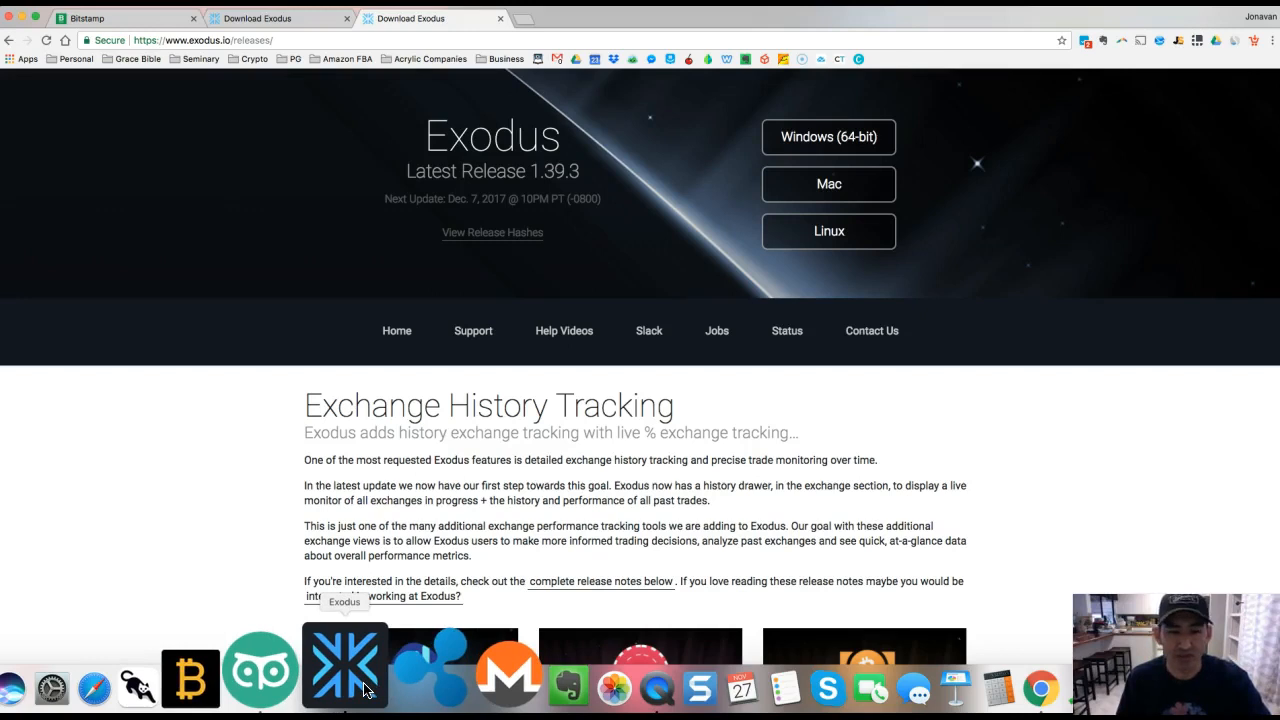
Launch the Exodus desktop wallet from the macOS Dock
left_click(344, 664)
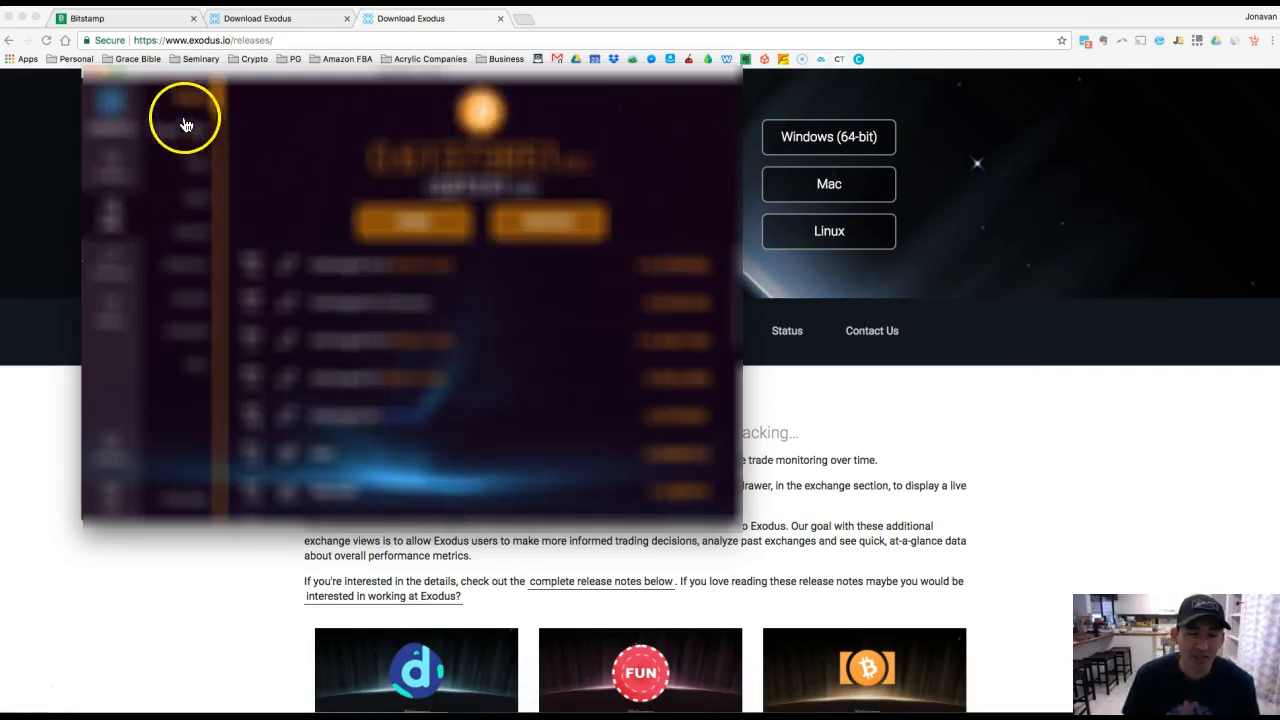
mouse_move(208, 204)
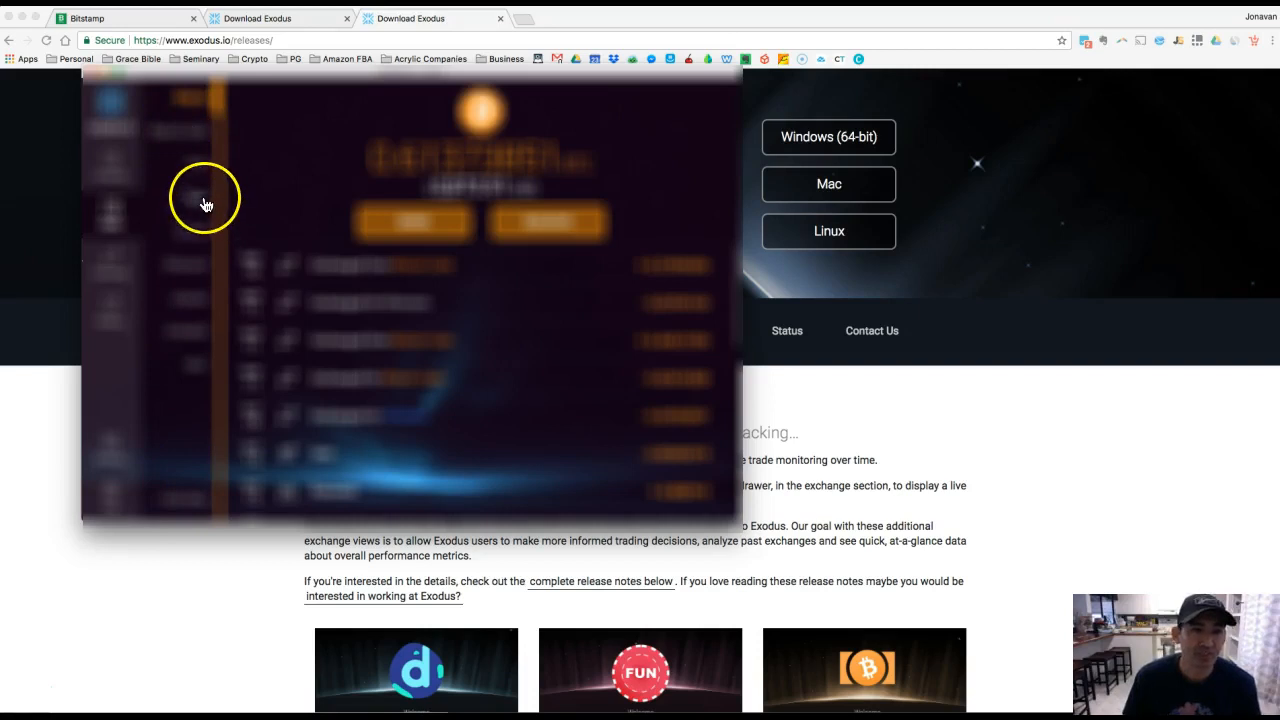
mouse_move(196, 128)
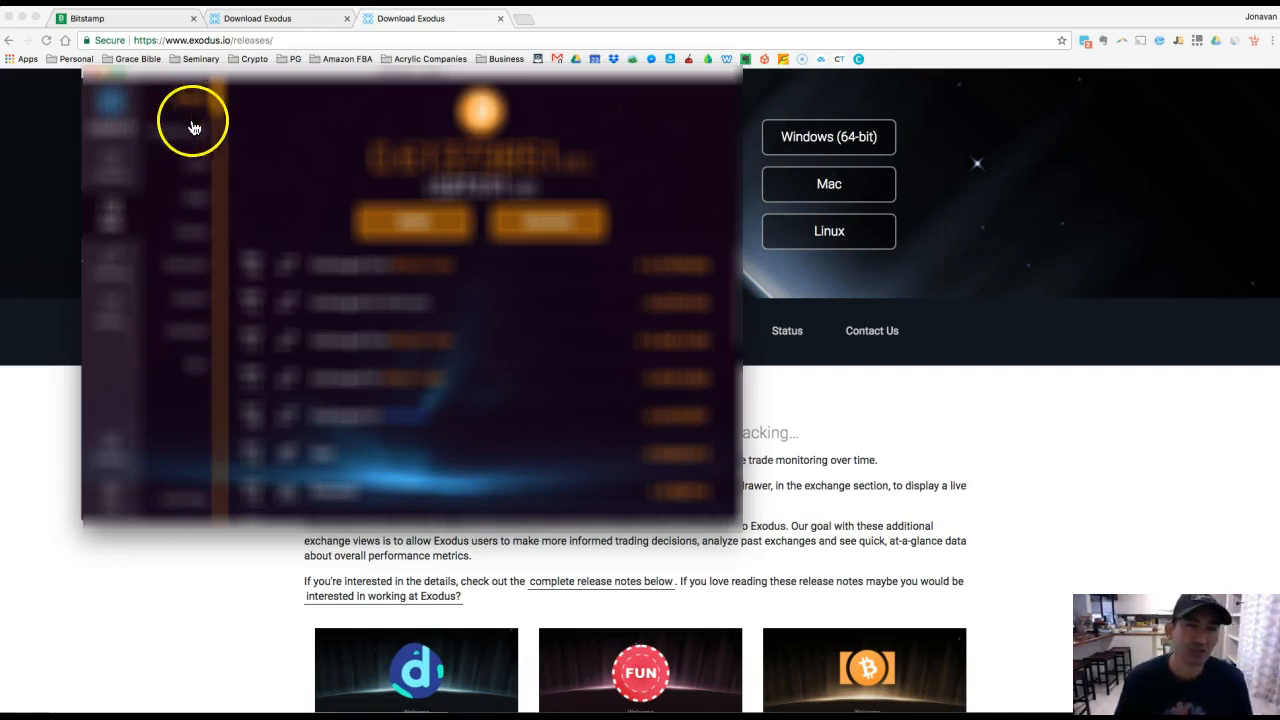
mouse_move(196, 272)
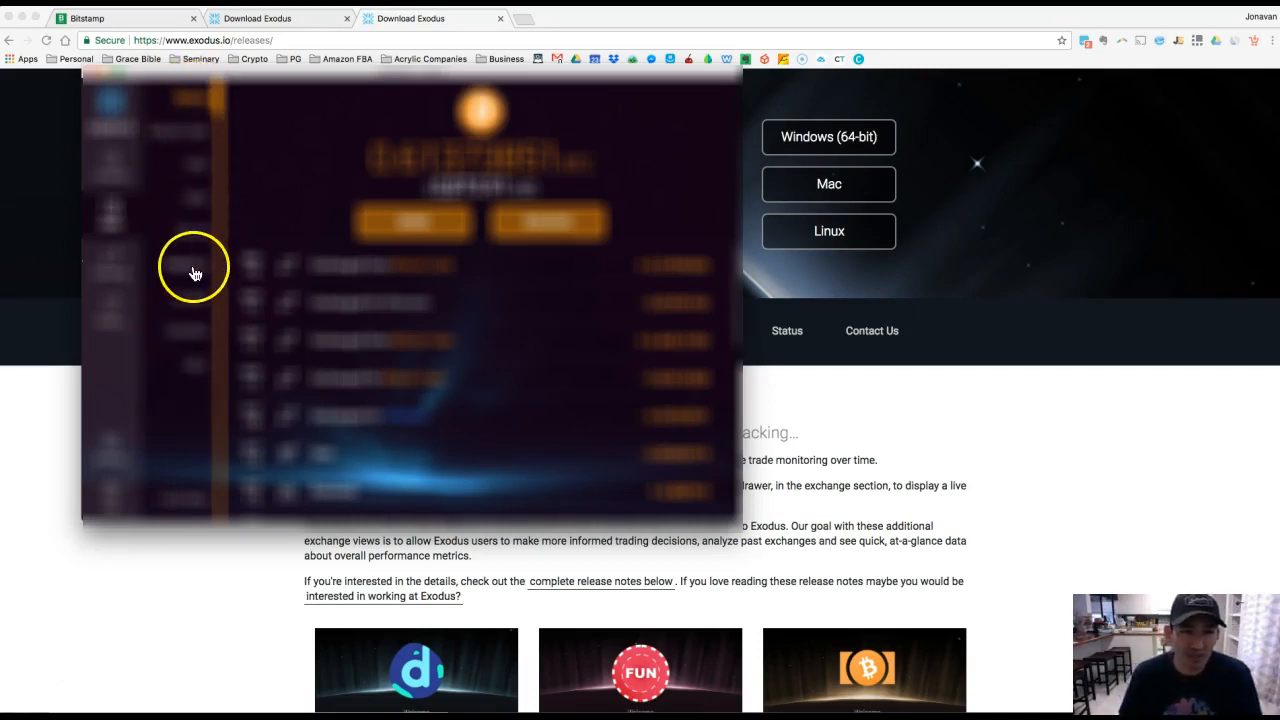
mouse_move(160, 62)
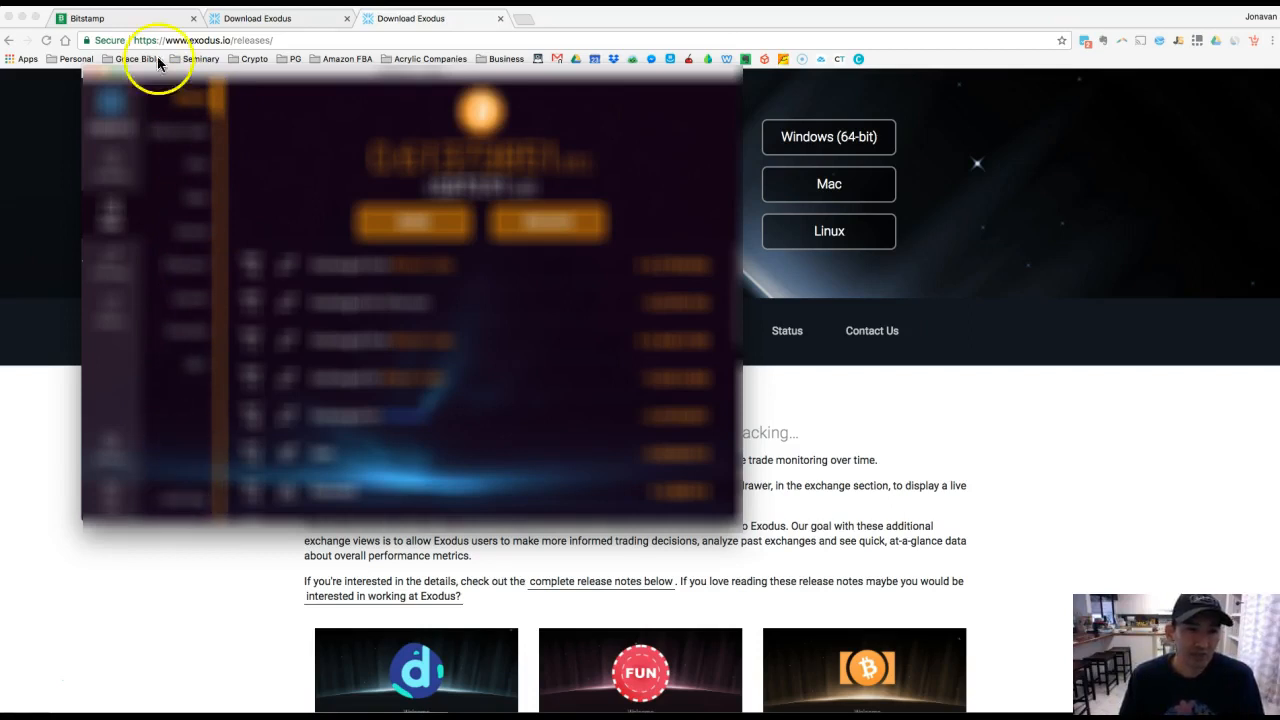
mouse_move(196, 104)
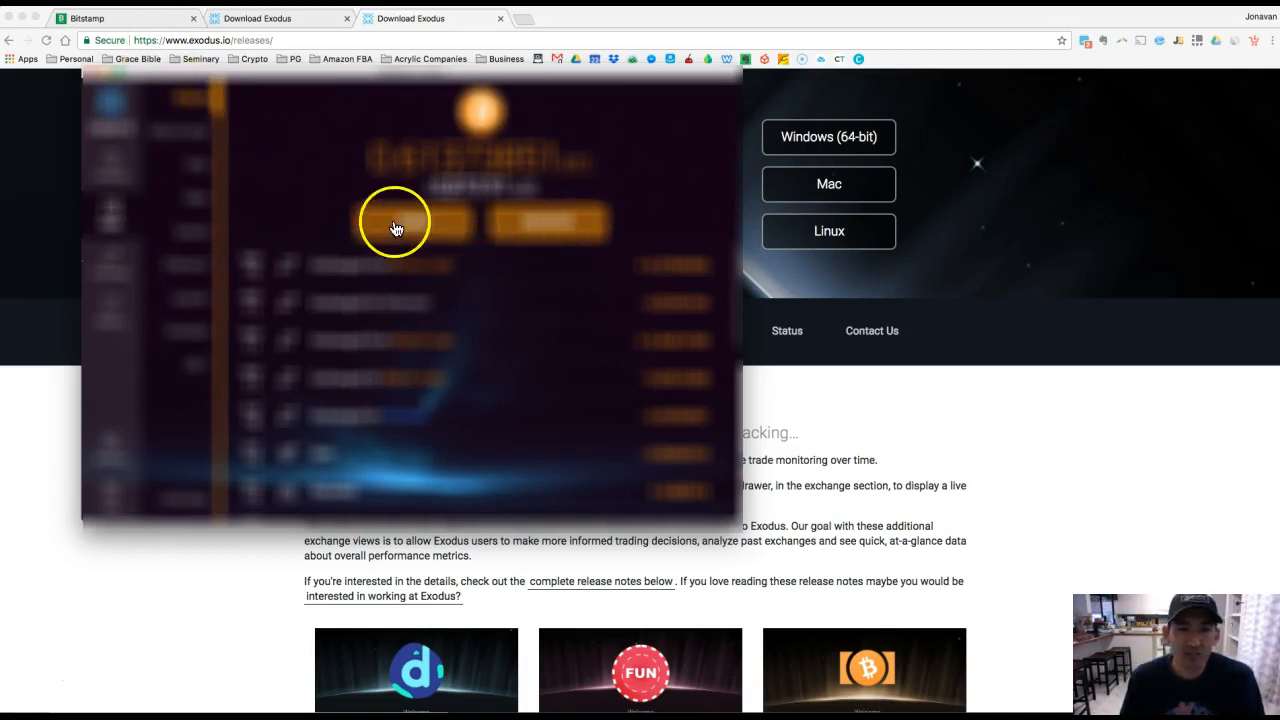
mouse_move(588, 228)
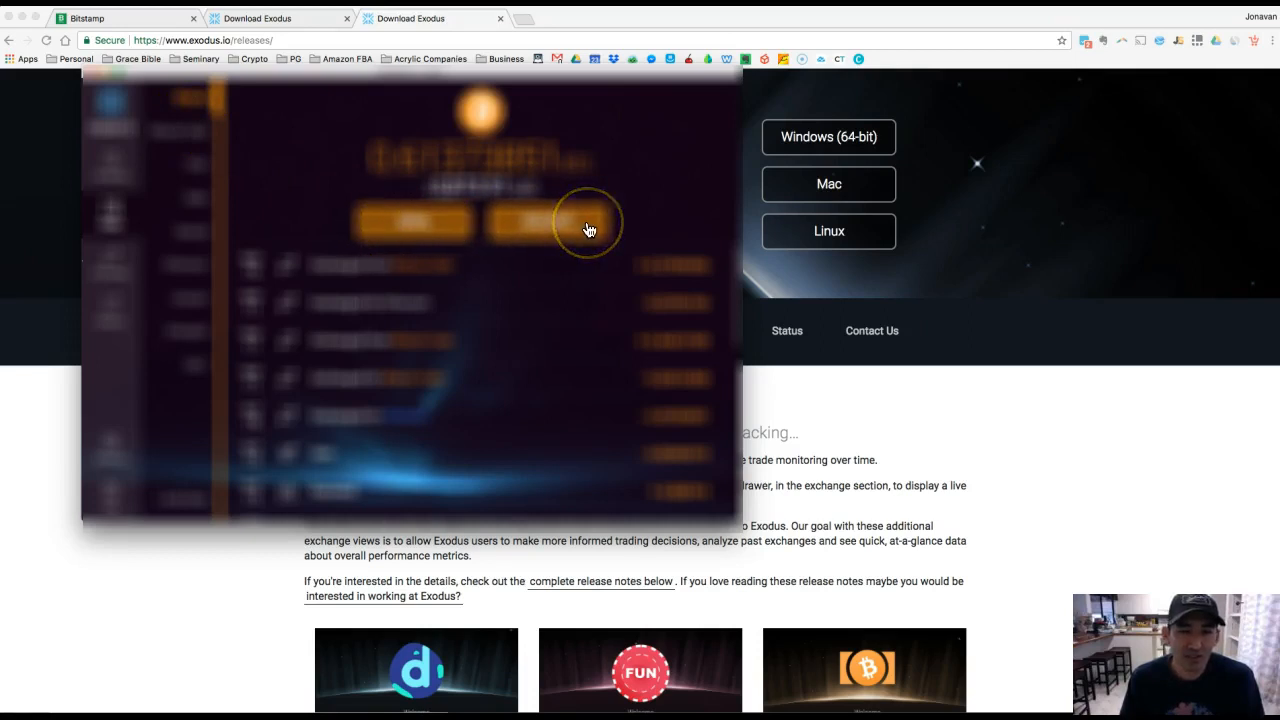
mouse_move(624, 188)
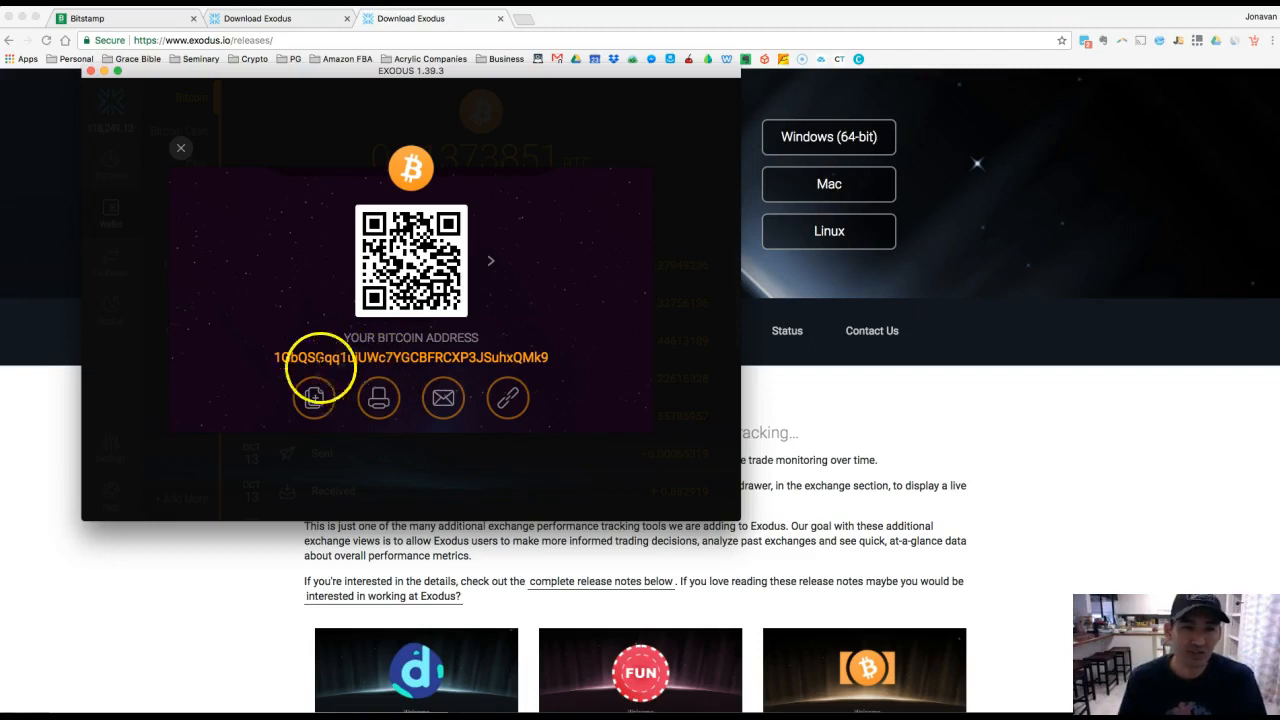
Copy the Exodus Bitcoin receive address and return to the Bitstamp withdrawal page
left_click(314, 398)
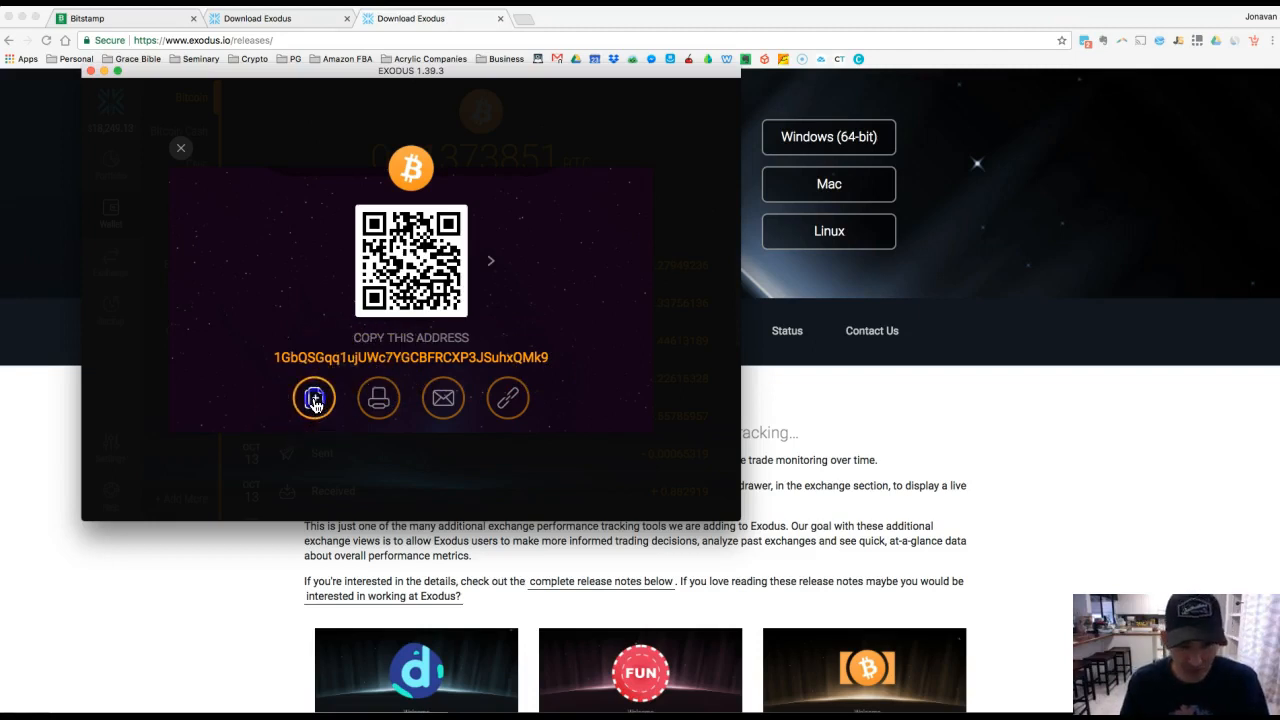
left_click(314, 398)
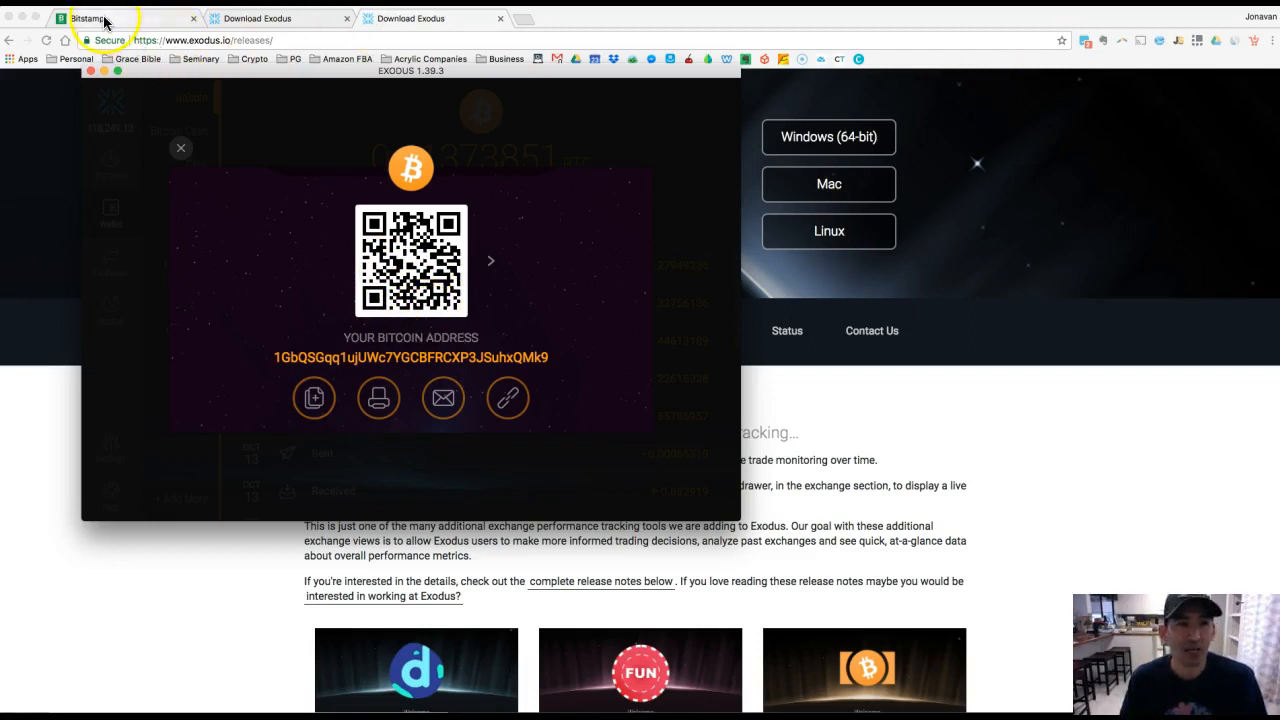
left_click(88, 18)
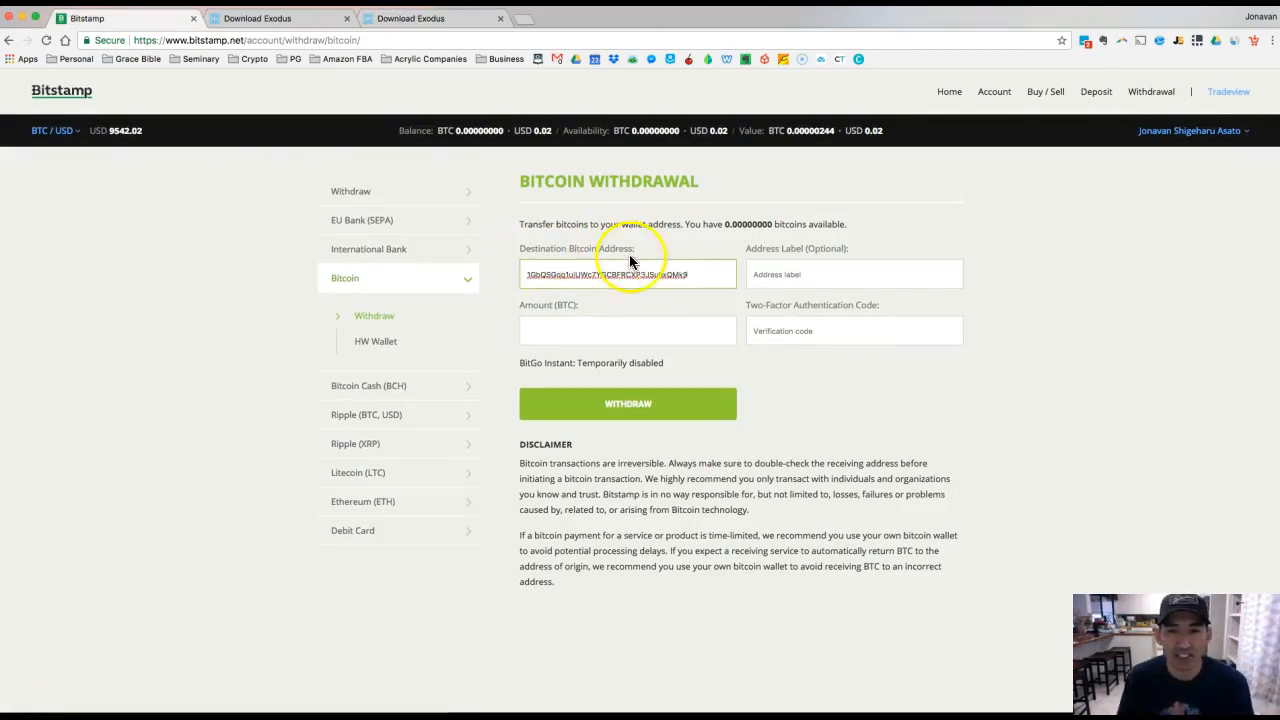
Label the address 'Bitstamp', enter amount .3 BTC, and ready the two-factor code field
type("Bi")
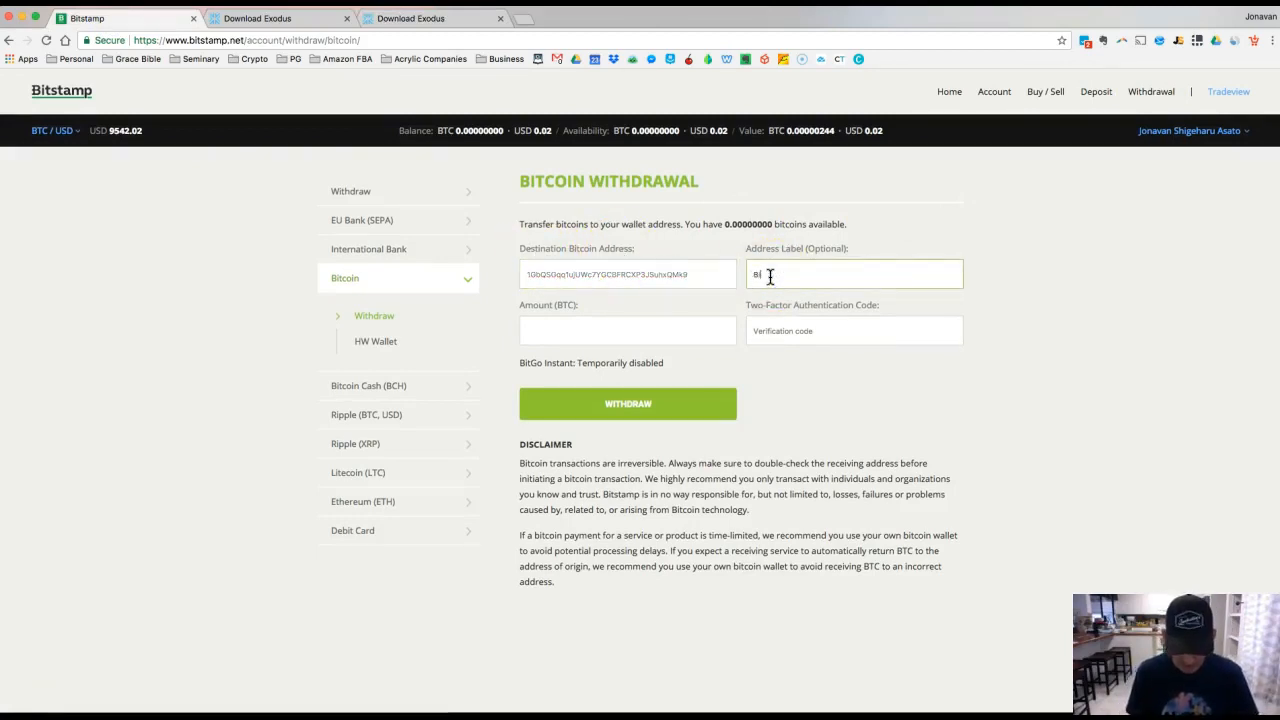
type("Bitstamp")
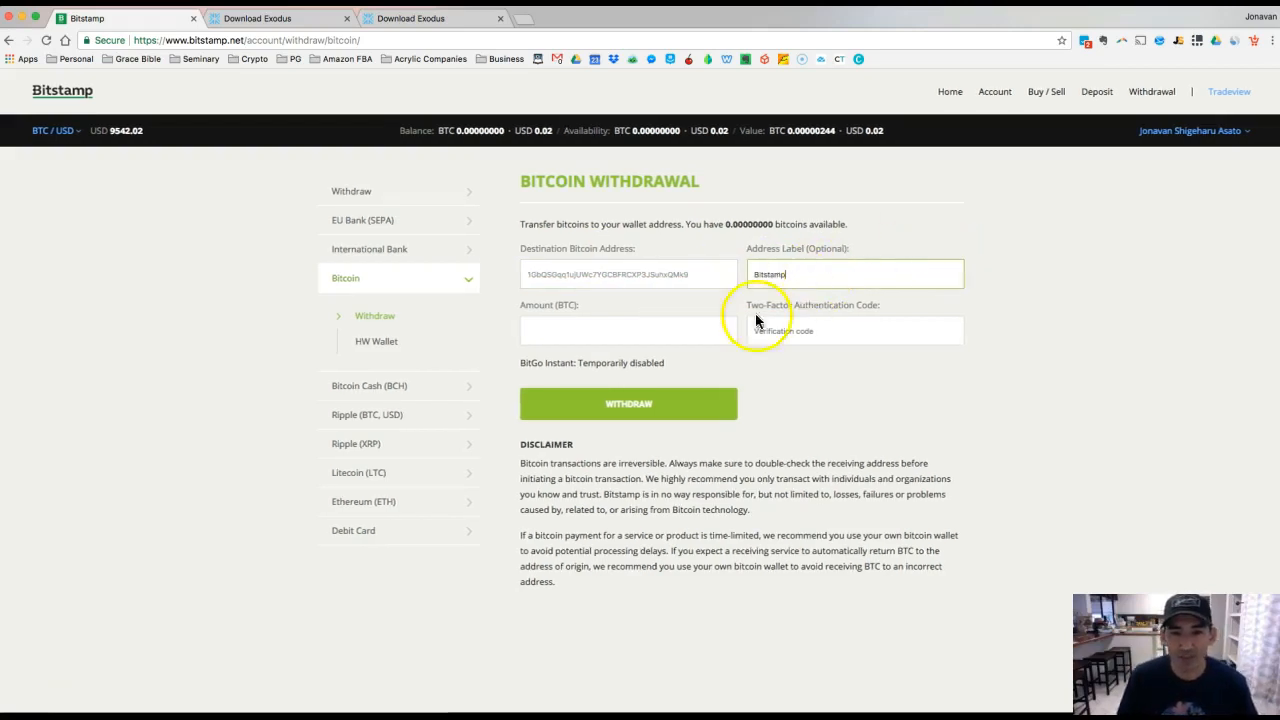
left_click(628, 332)
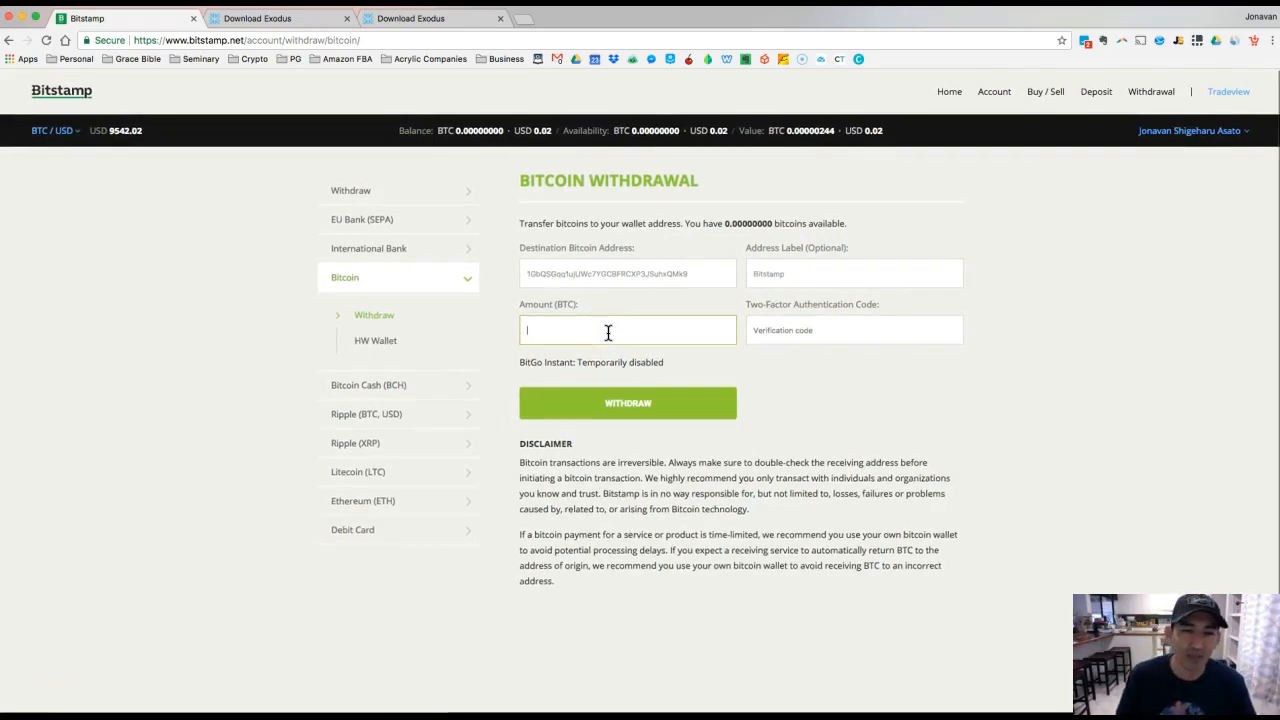
left_click(608, 330)
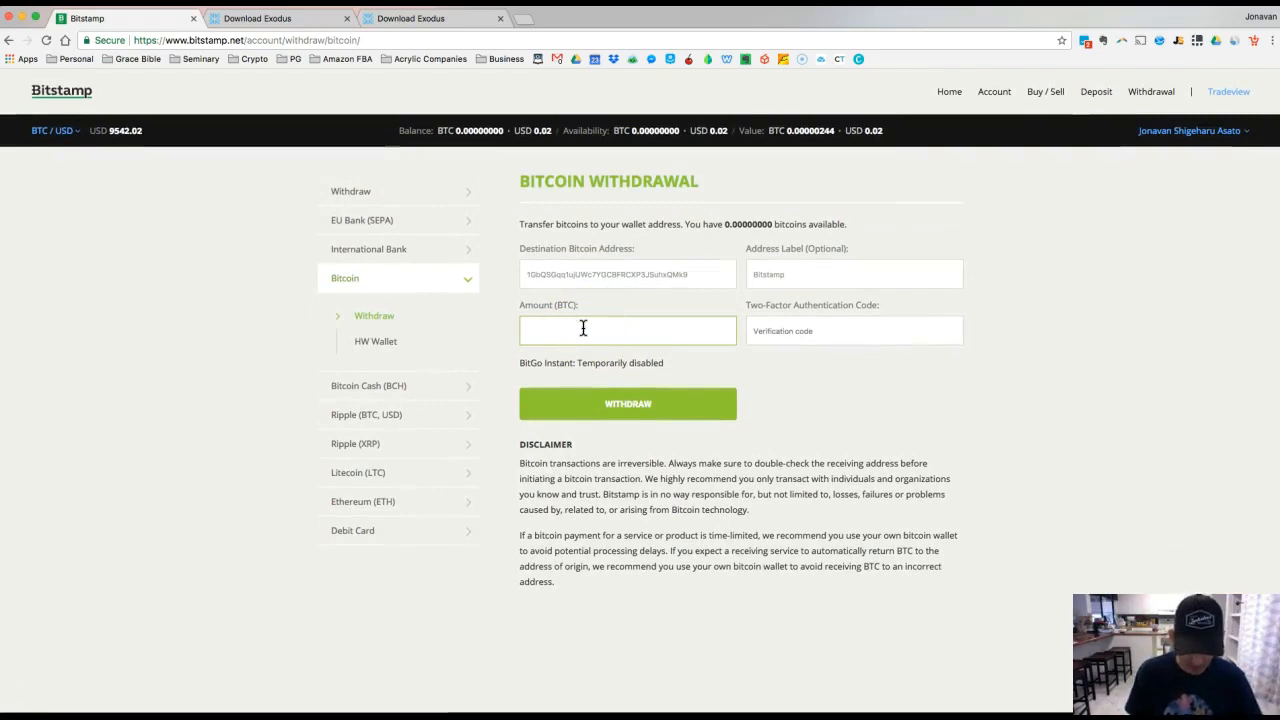
type(".30")
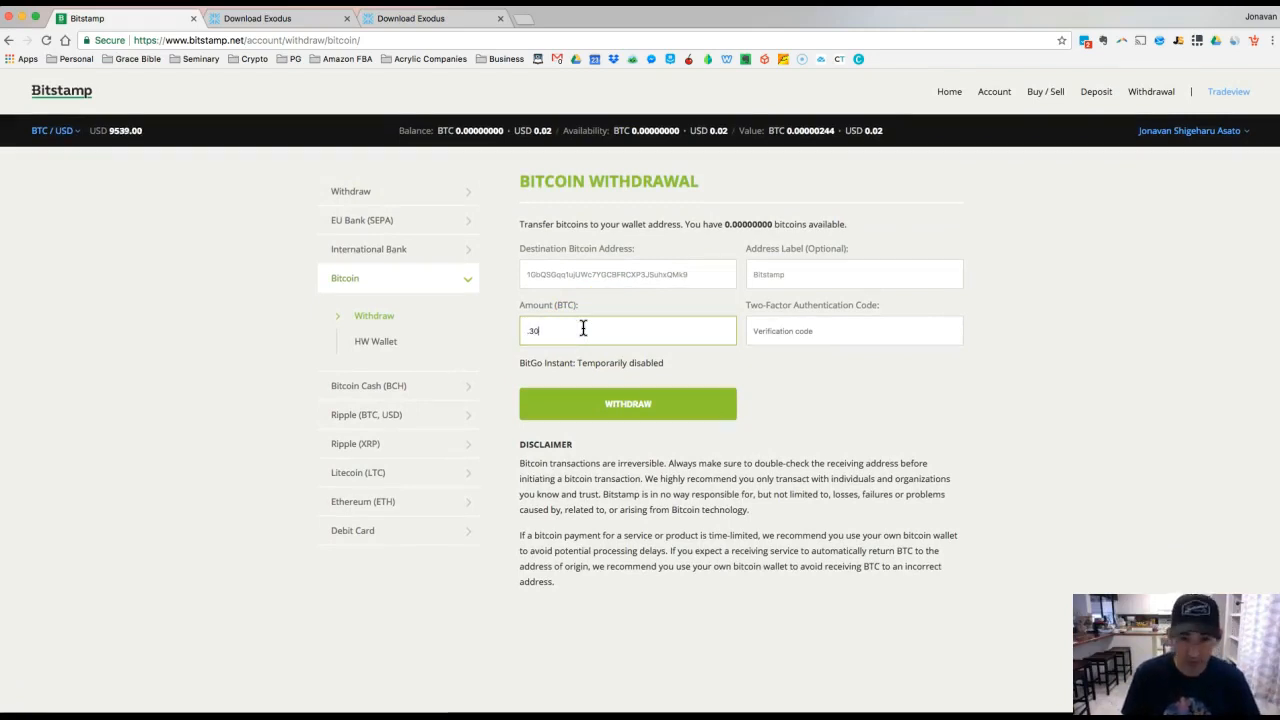
mouse_move(816, 360)
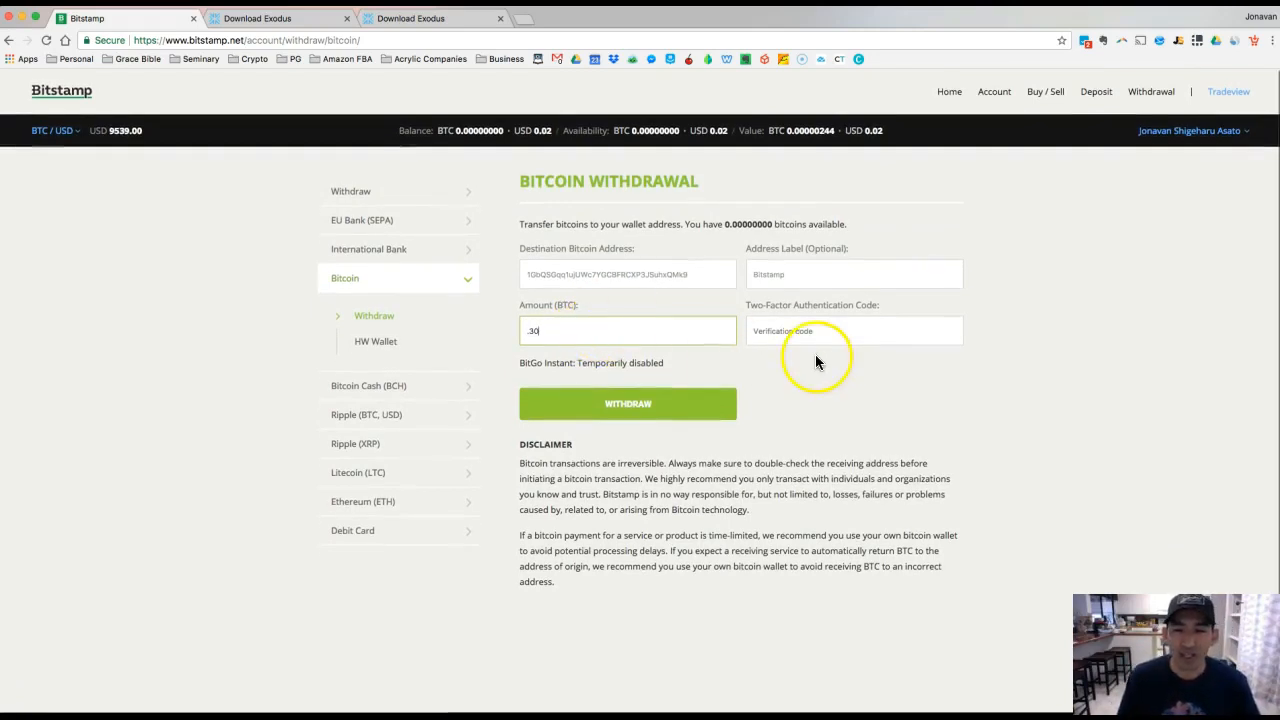
left_click(854, 332)
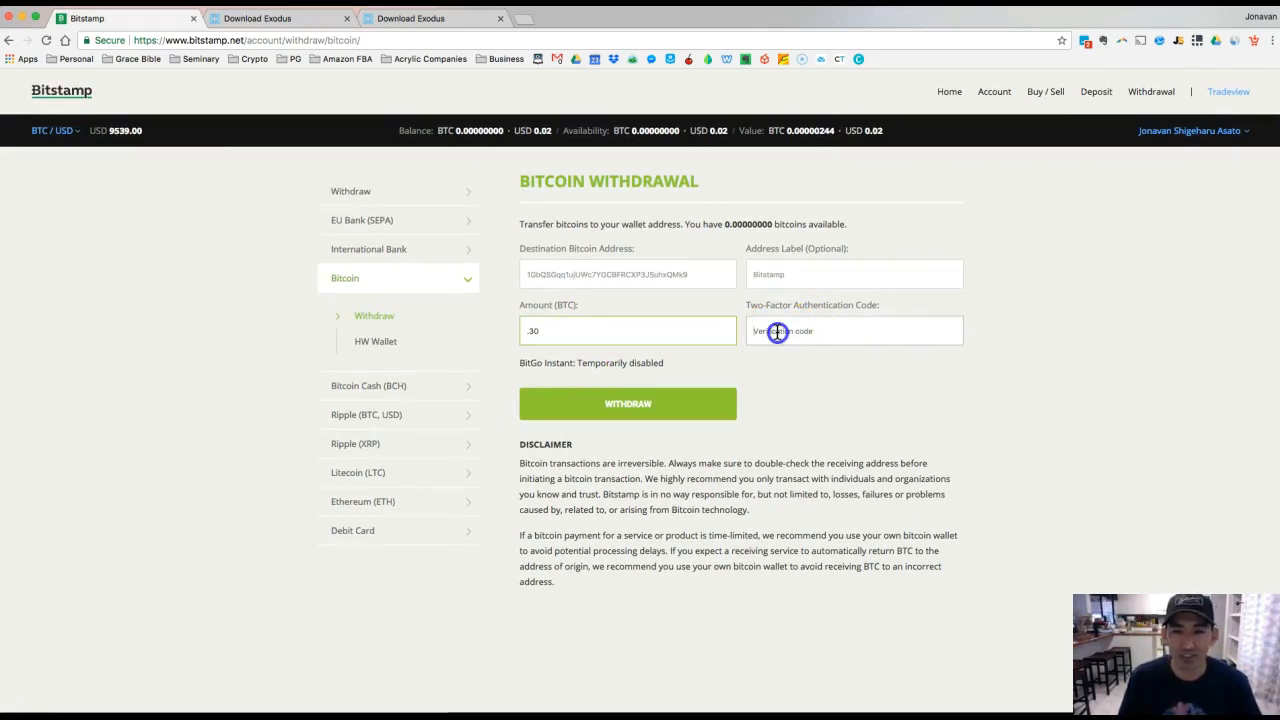
left_click(854, 332)
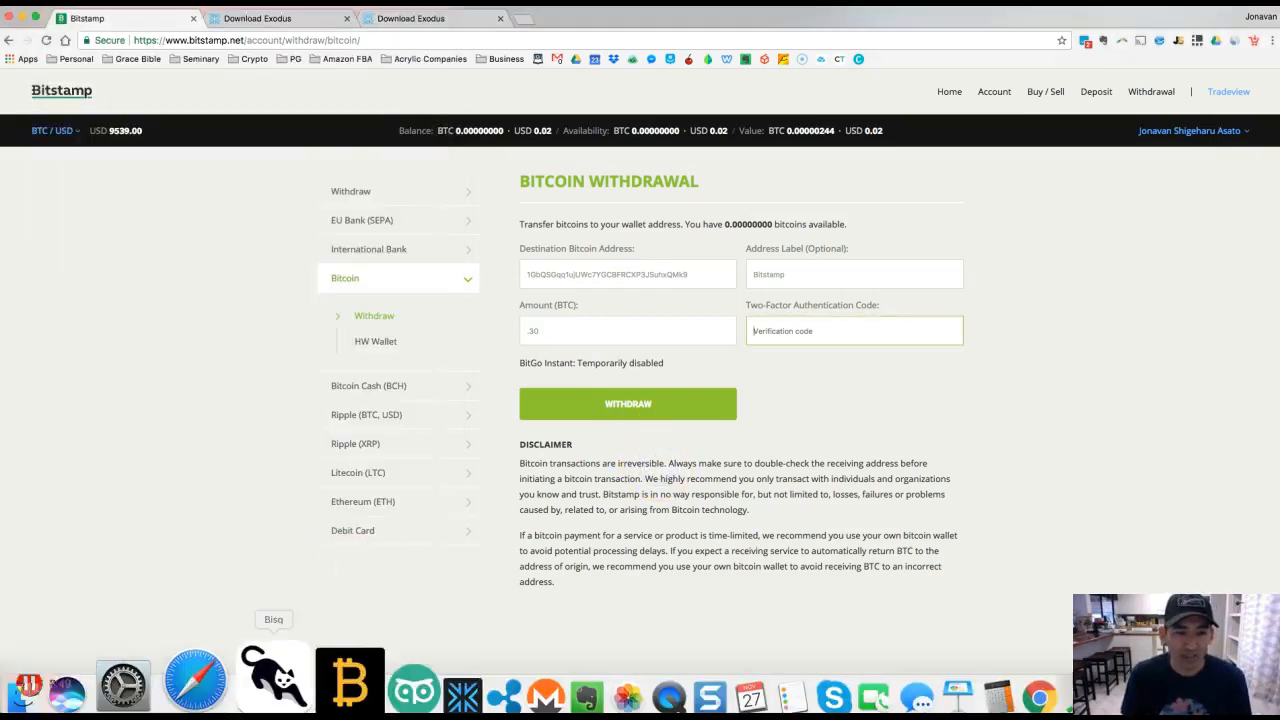
Bring Exodus back up and close its Bitcoin receive address window
left_click(376, 680)
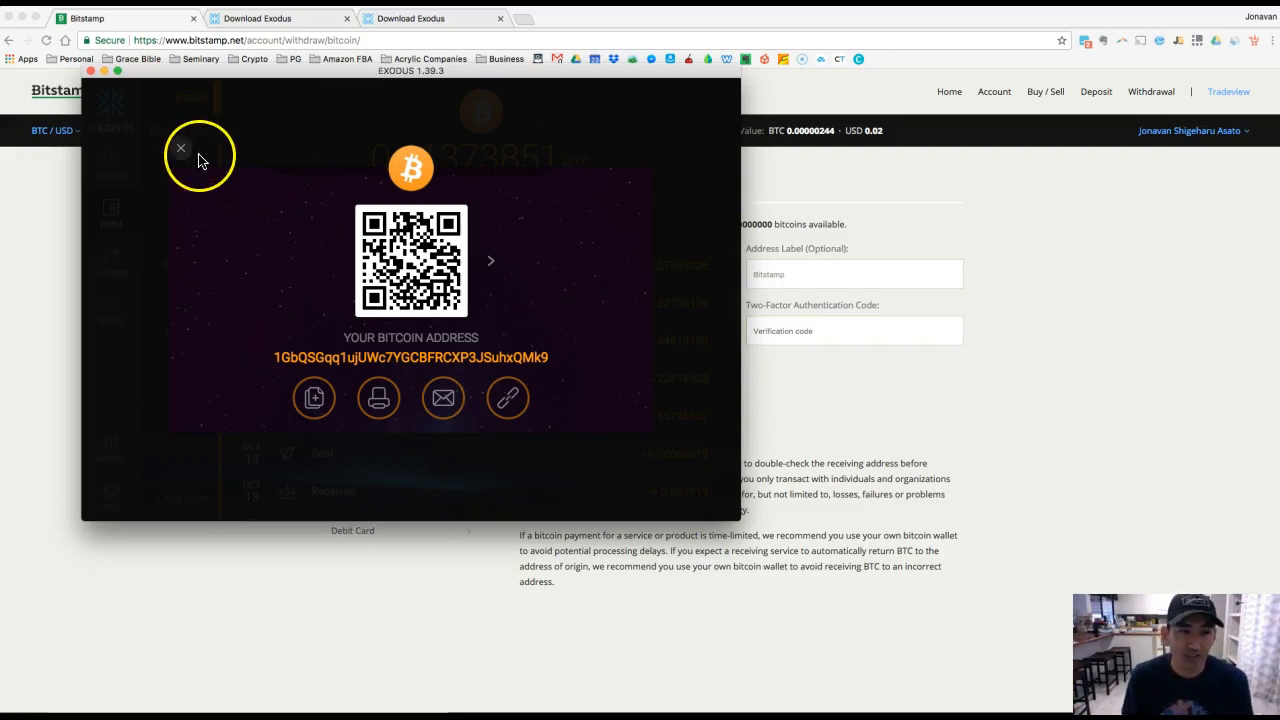
left_click(180, 148)
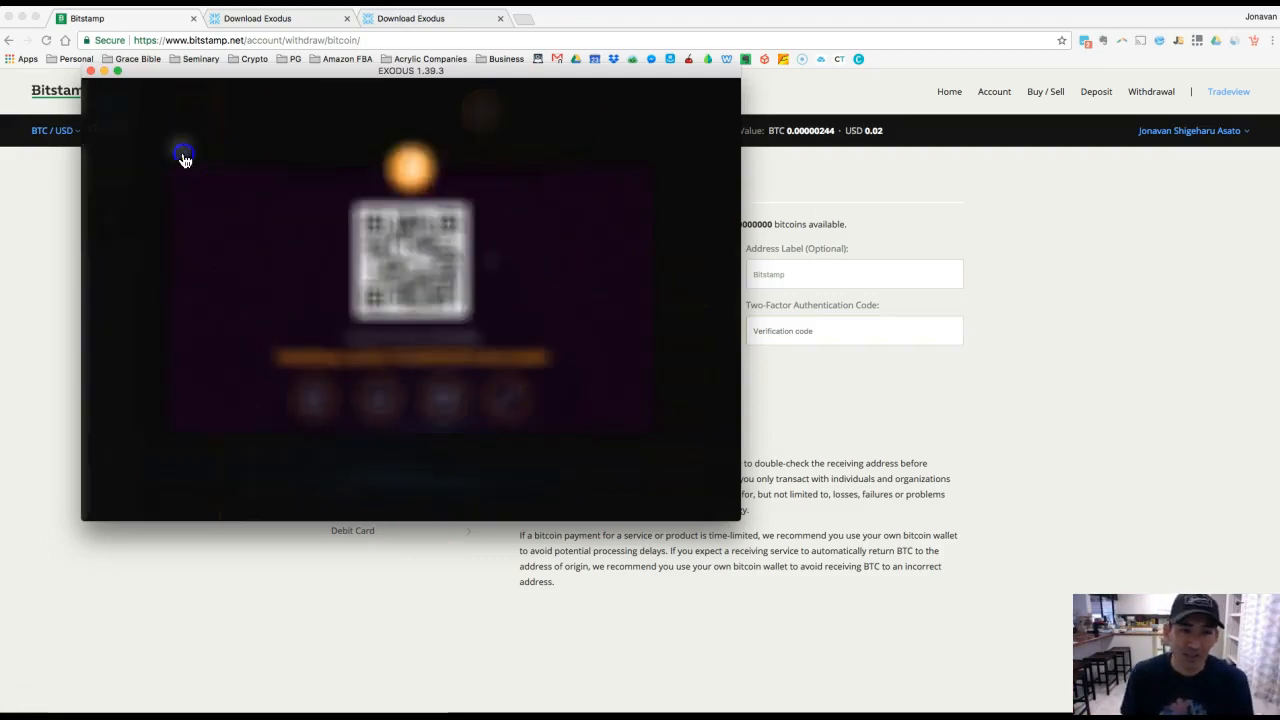